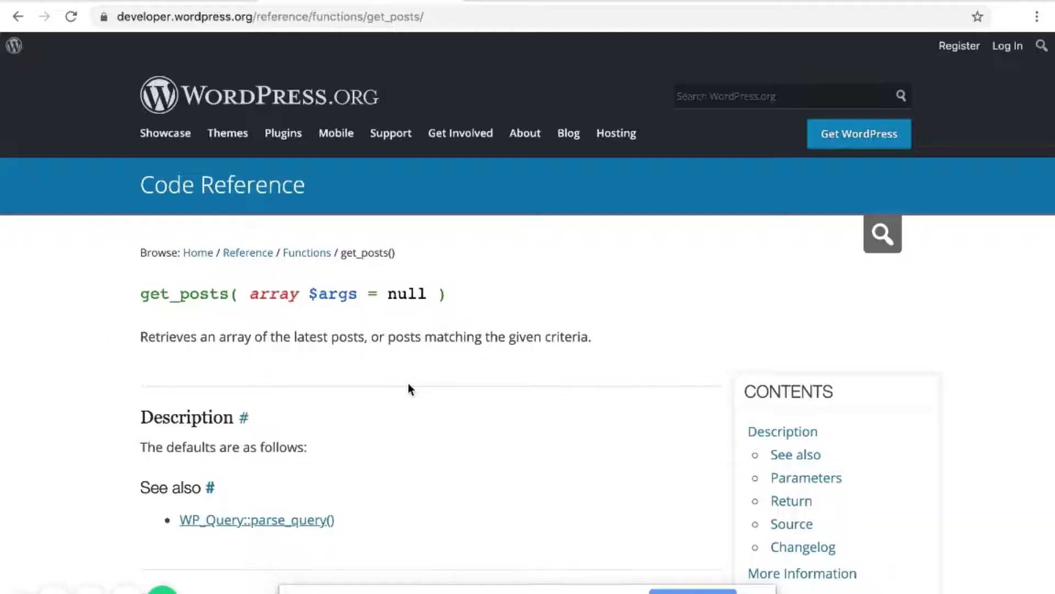
Go from the site's Home page to the admin Dashboard via the admin bar site menu
double_click(184, 294)
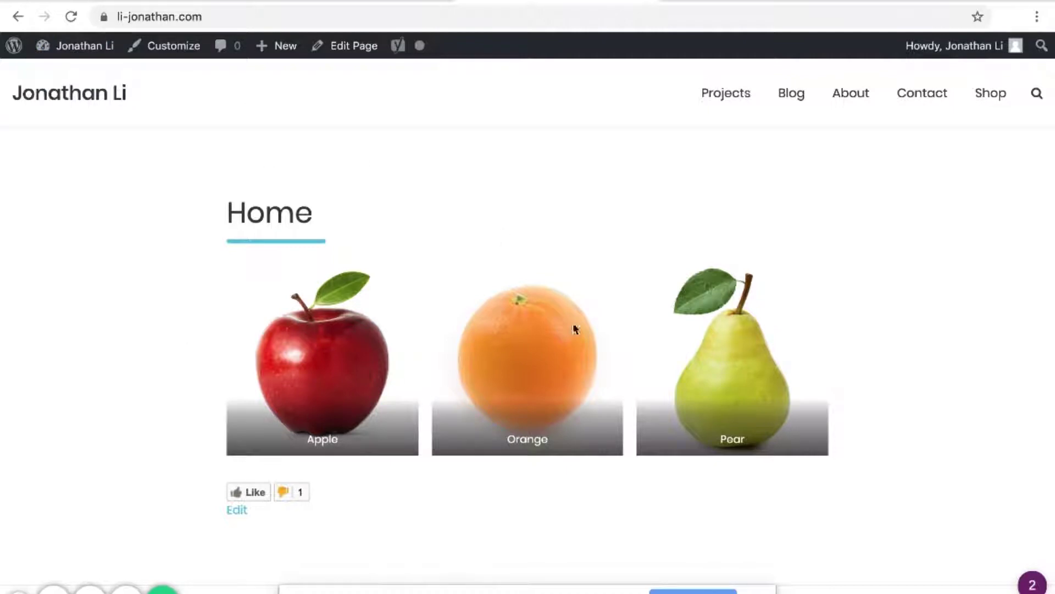
left_click(86, 46)
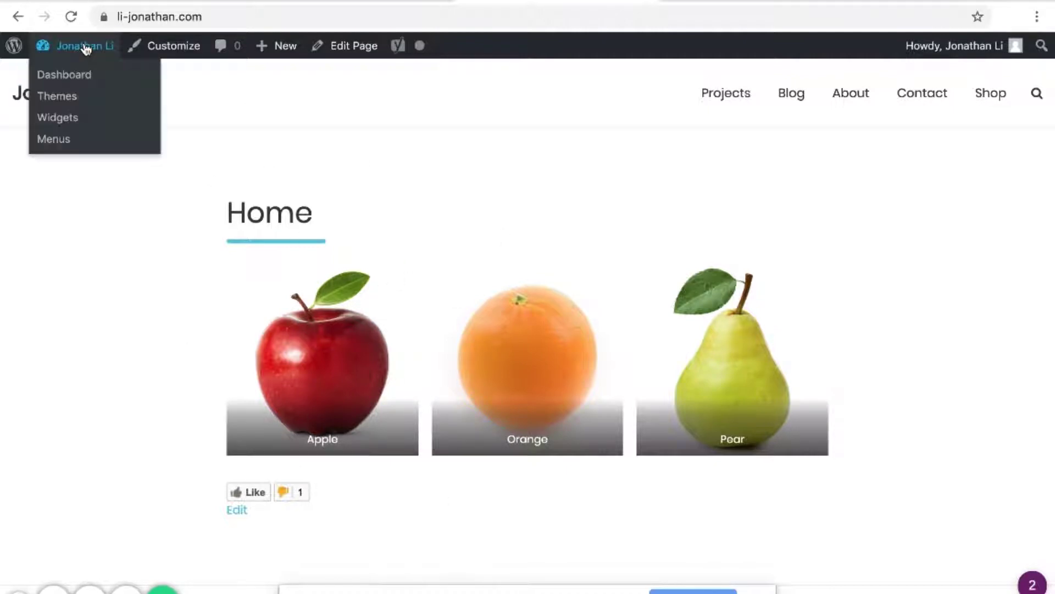
left_click(63, 75)
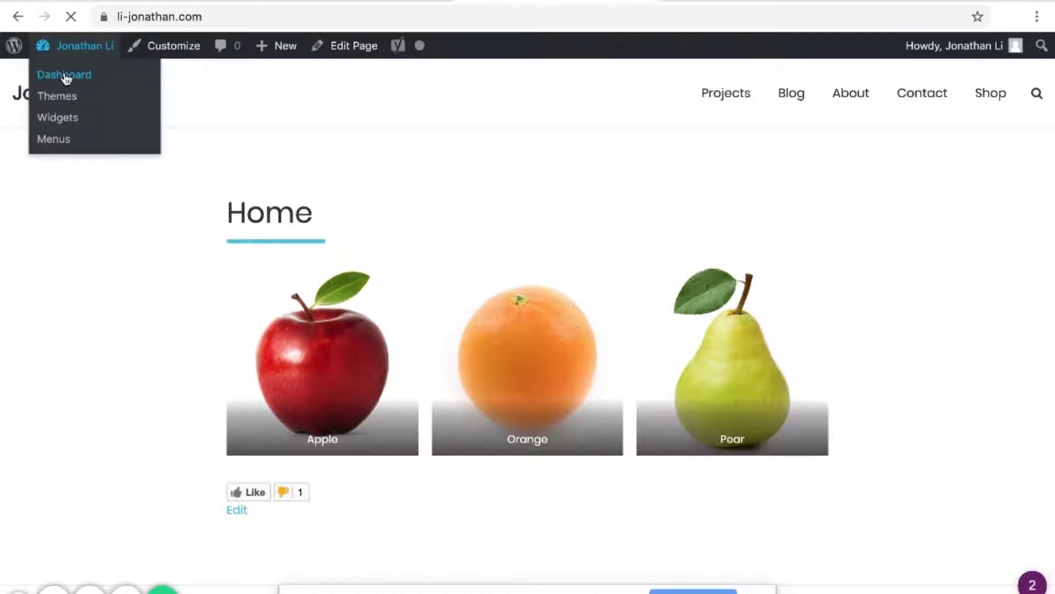
left_click(64, 75)
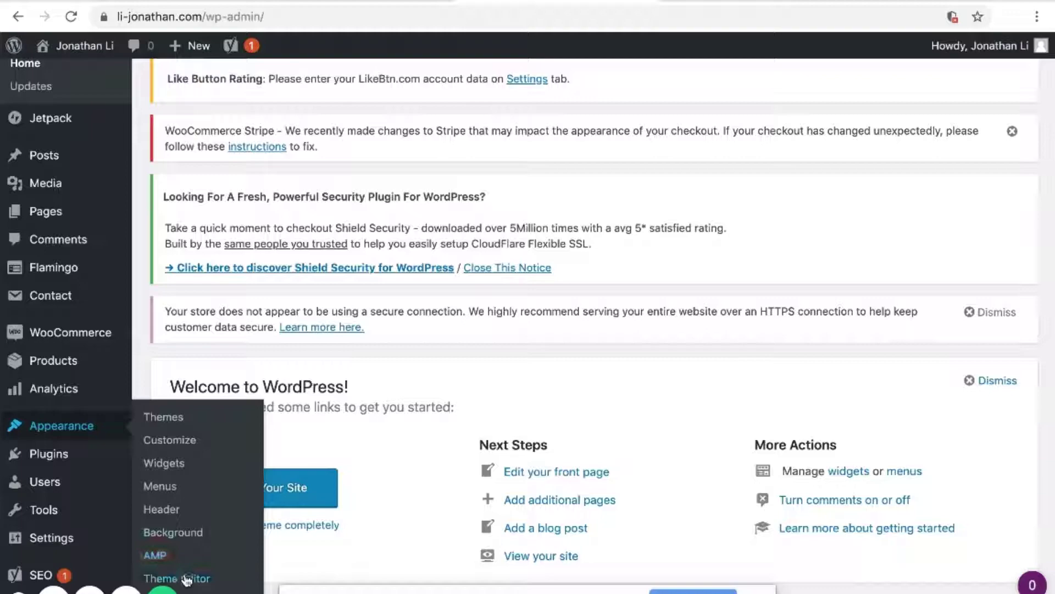
Open Appearance > Theme Editor and load the FolioPress Single Page template (page.php), viewing it to the end
left_click(176, 579)
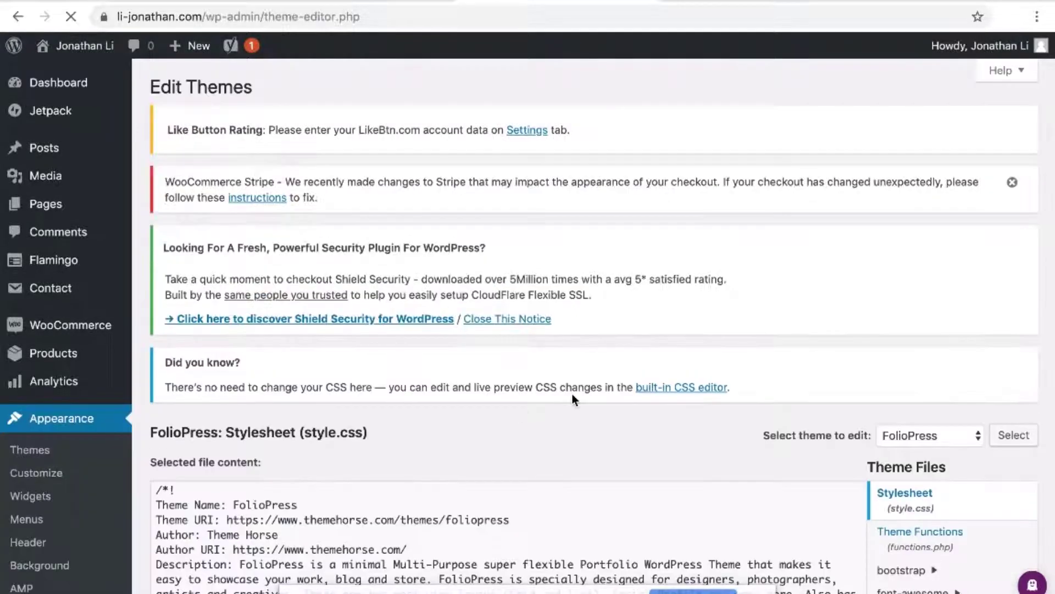
scroll("down", 3)
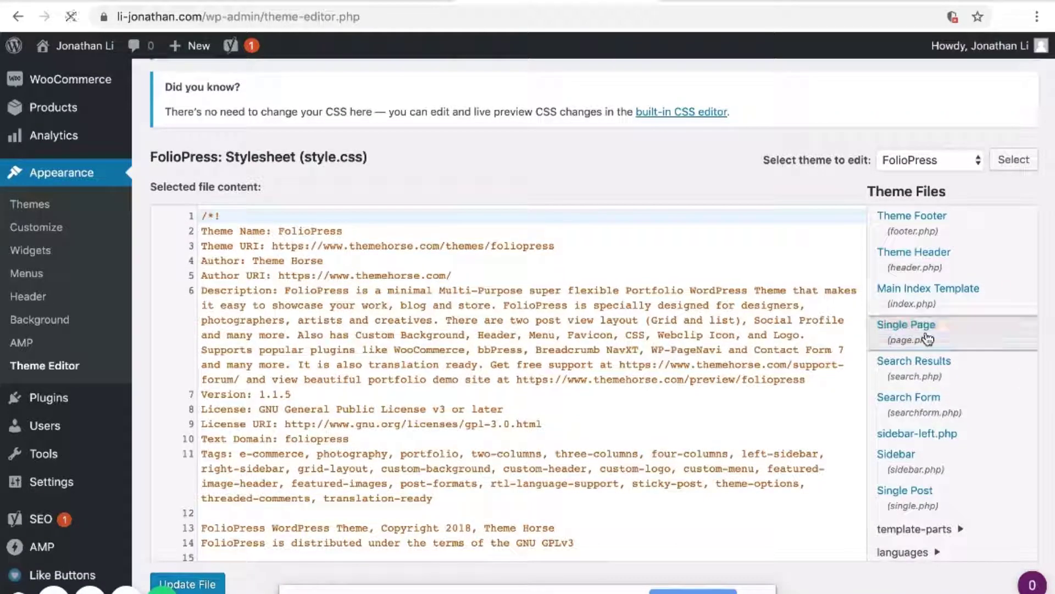
left_click(905, 323)
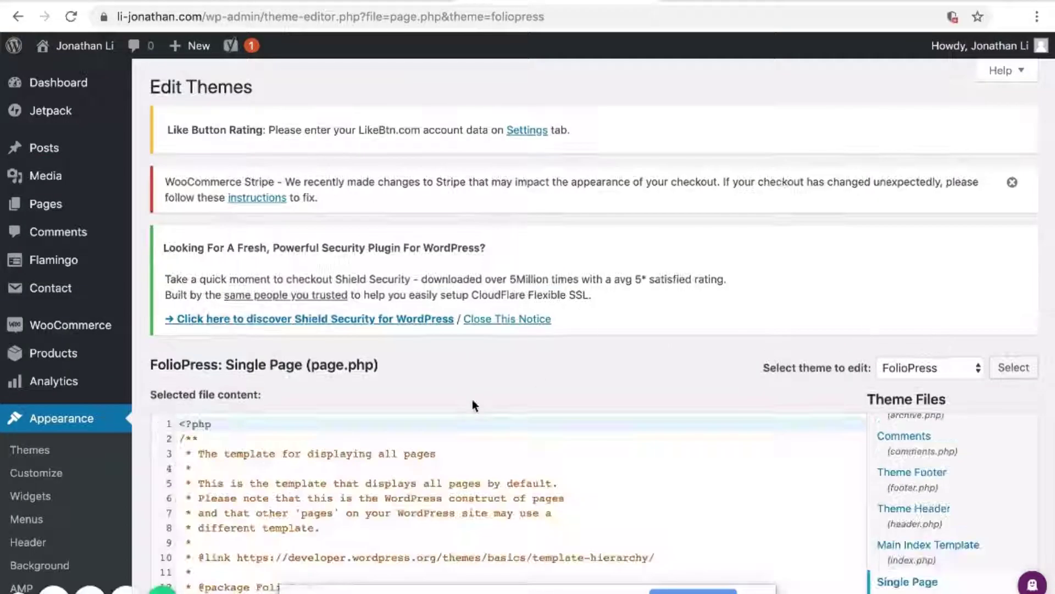
scroll("down", 3)
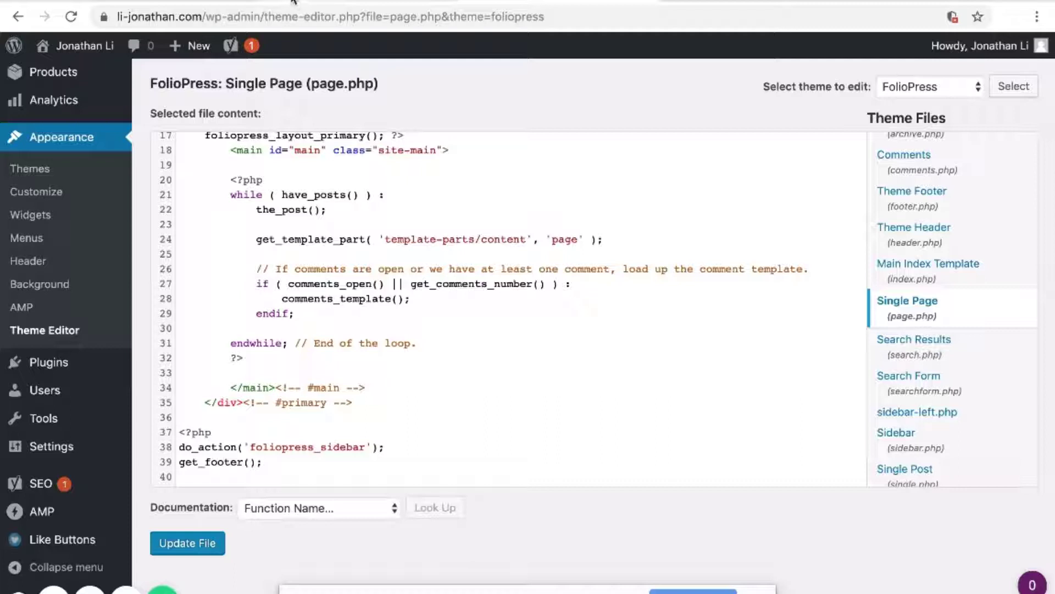
mouse_move(594, 95)
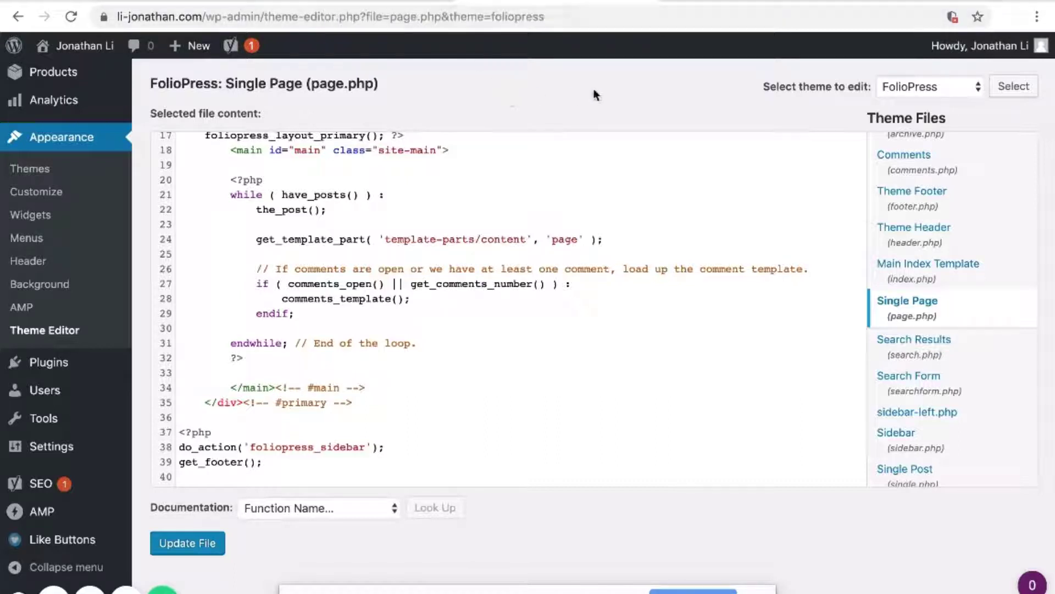
mouse_move(676, 3)
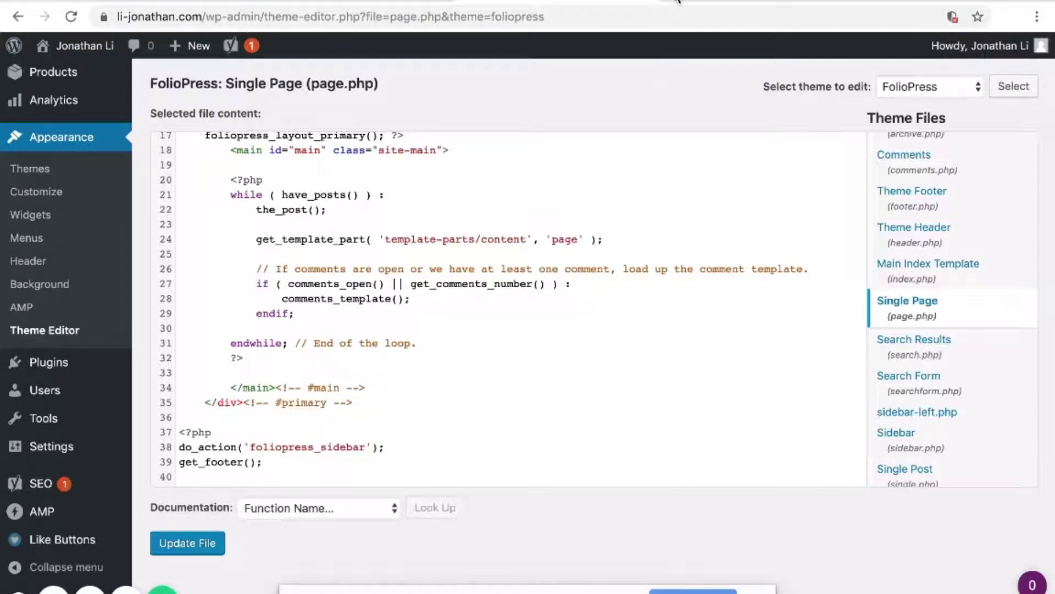
mouse_move(631, 80)
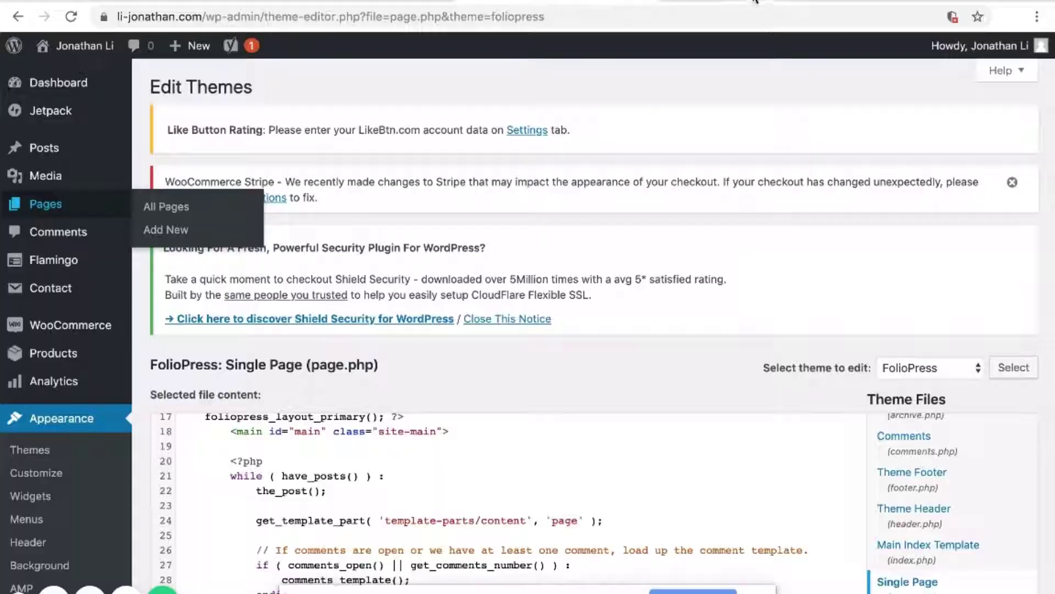
From Pages > All Pages, open the published Test page in the block editor
left_click(166, 207)
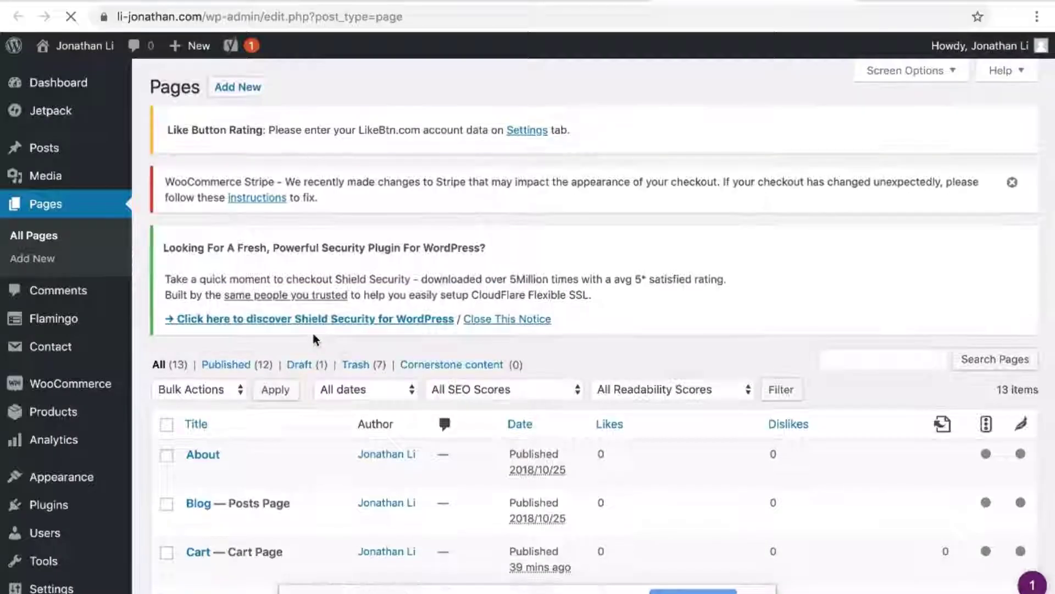
scroll("down", 3)
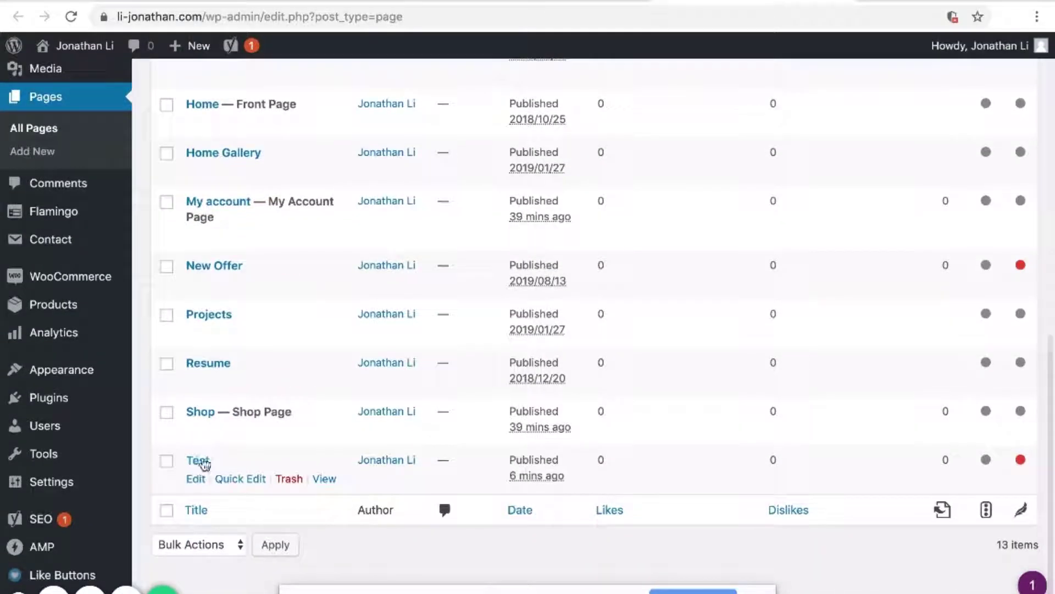
left_click(197, 459)
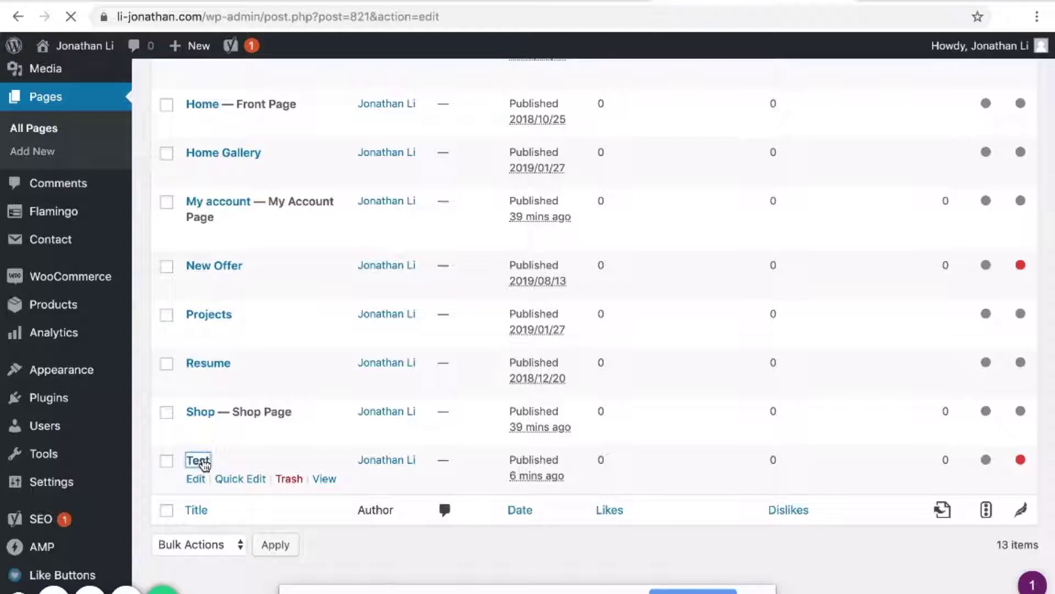
left_click(195, 478)
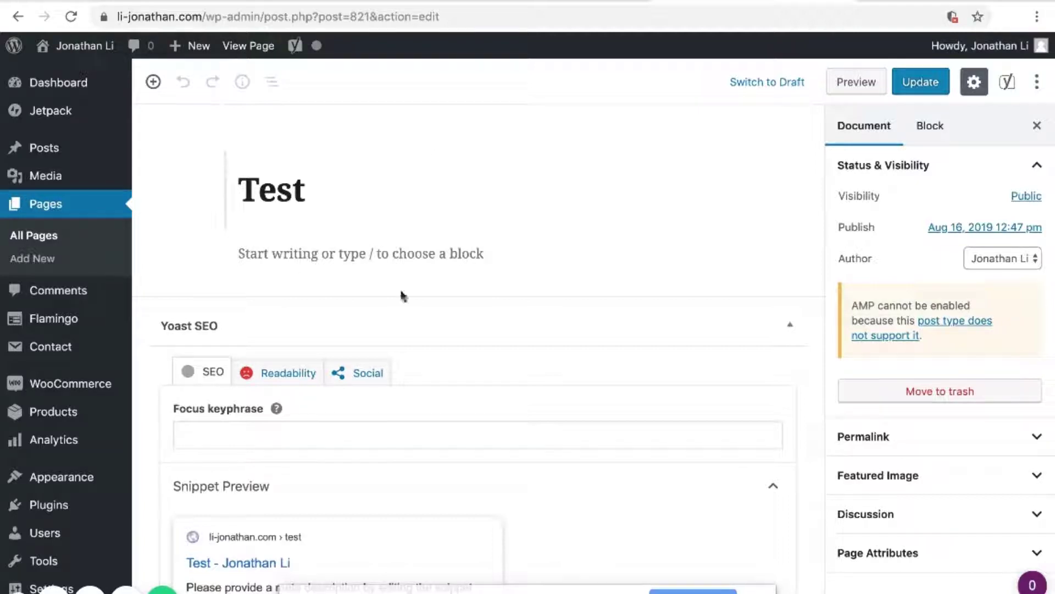
mouse_move(511, 405)
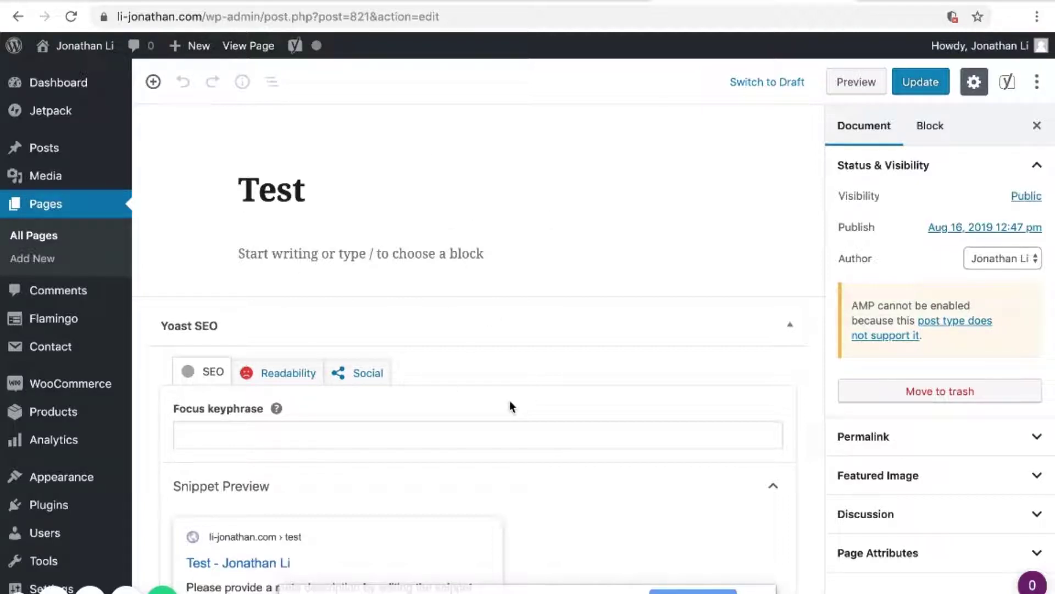
mouse_move(735, 274)
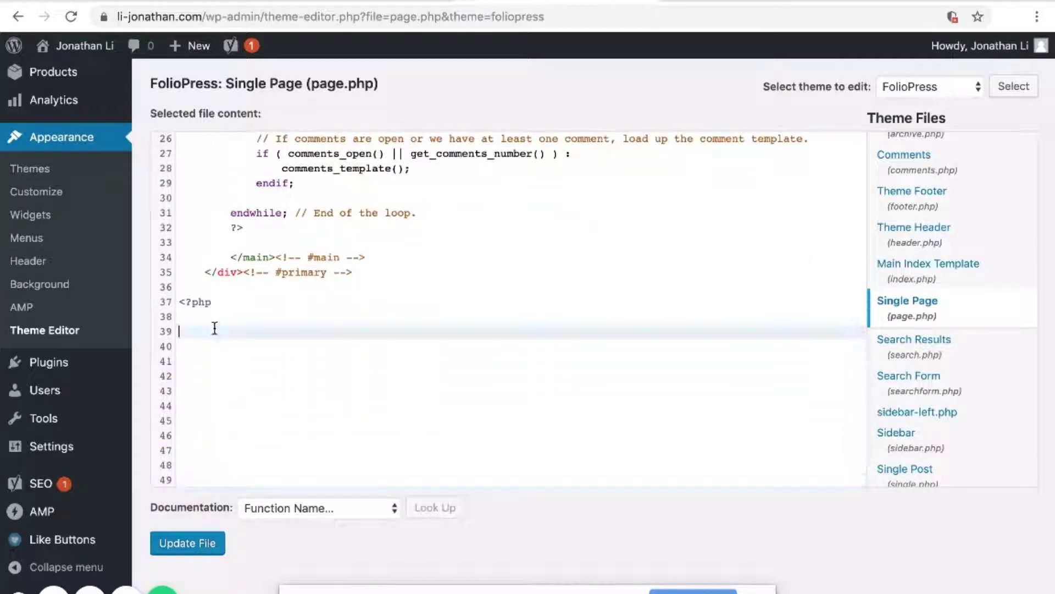
Add if (is_page('test')) { $posts = get_posts(); print_r($posts); } to page.php
type("if (is_page('test")
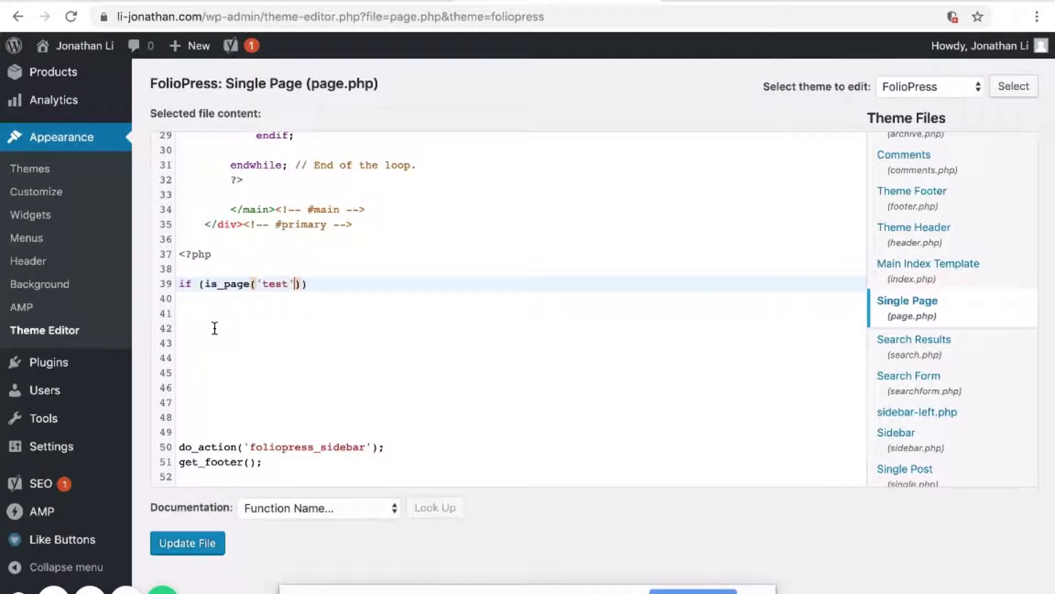
type("{")
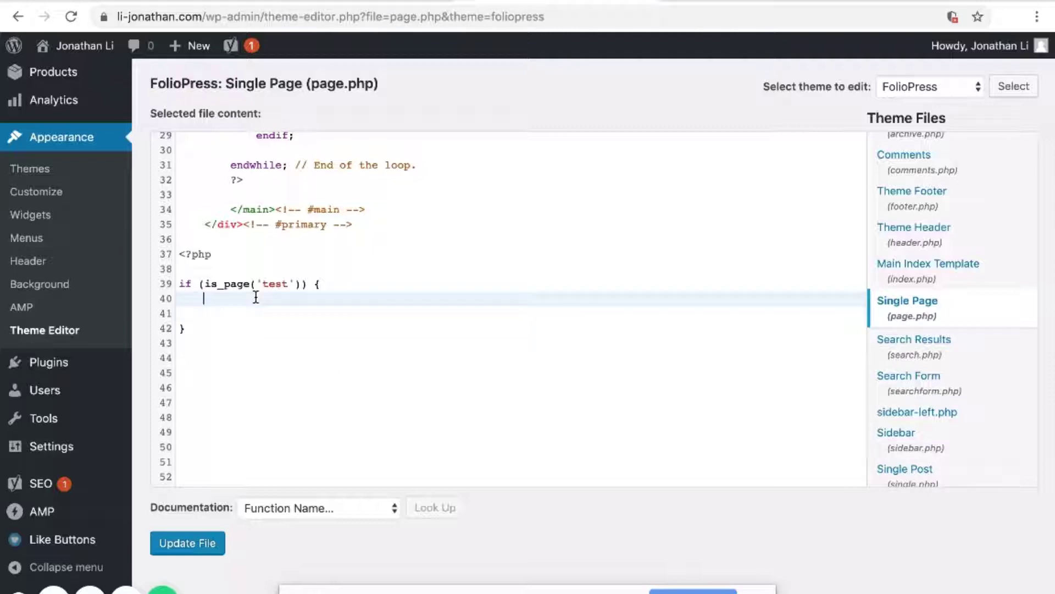
type("$post")
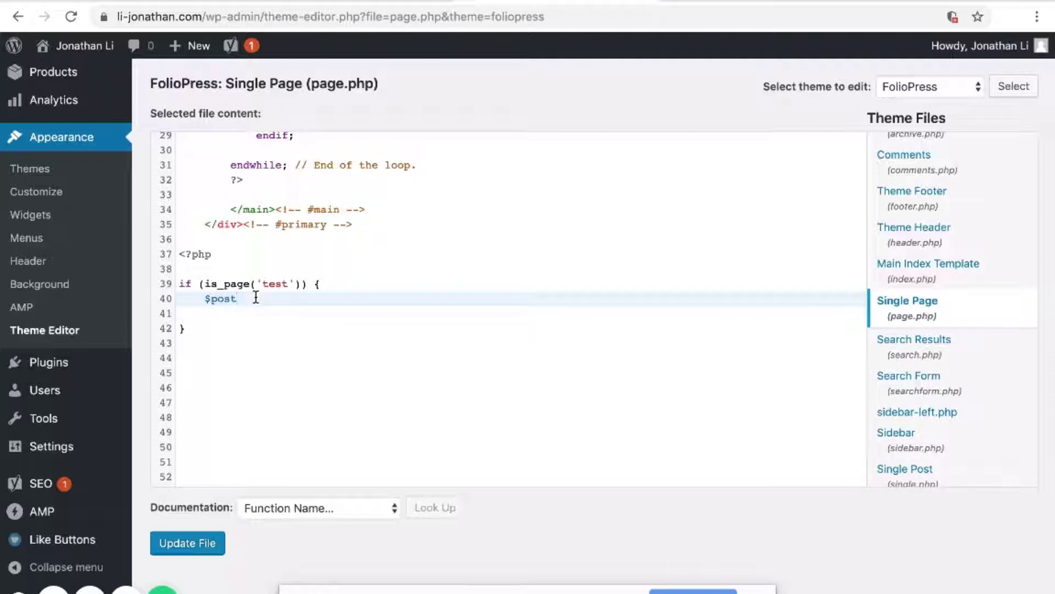
type("s")
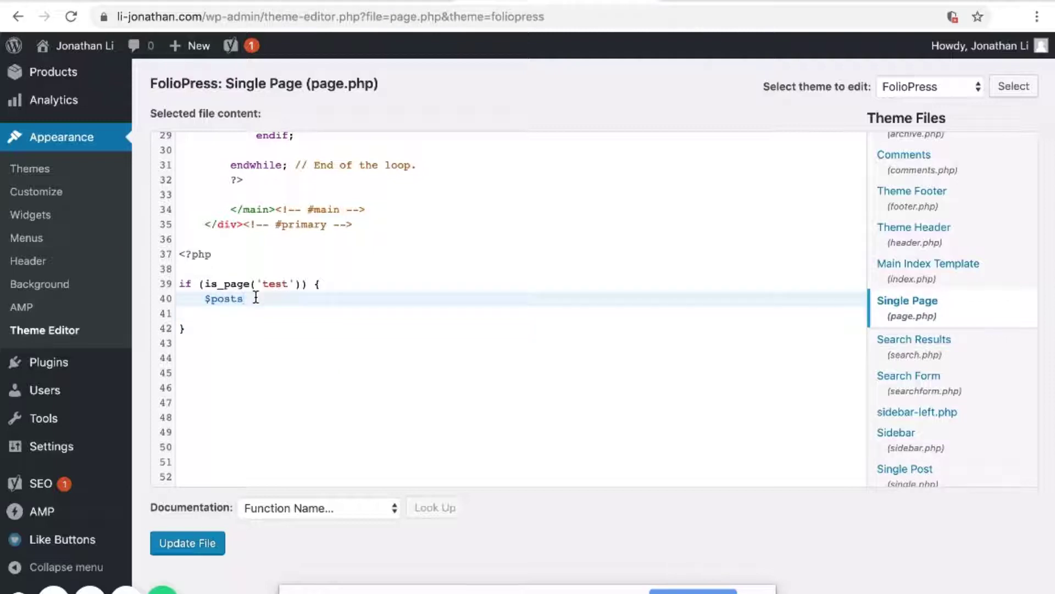
type("=")
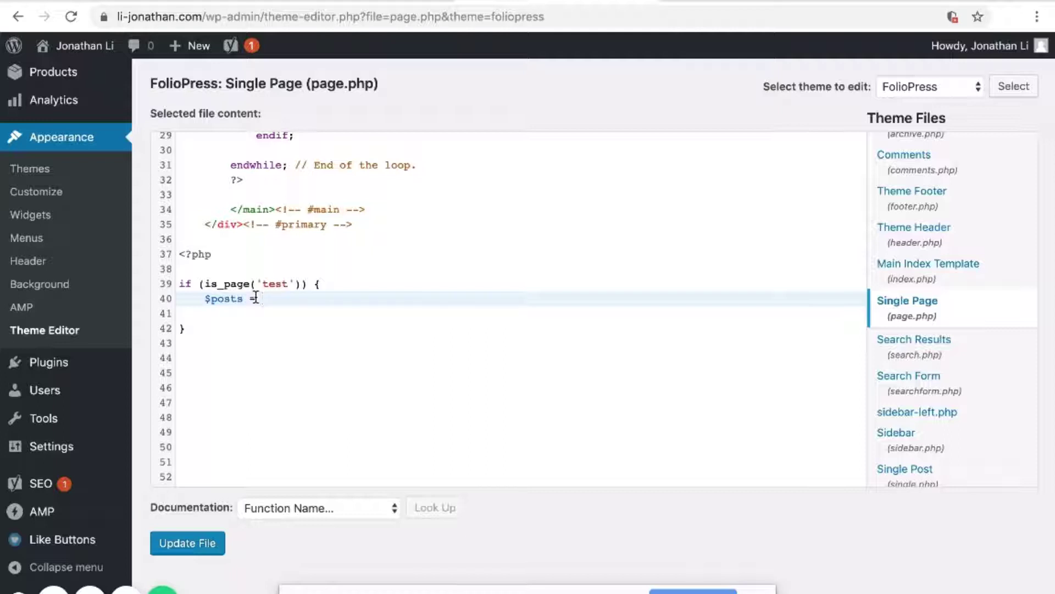
type("get_posts")
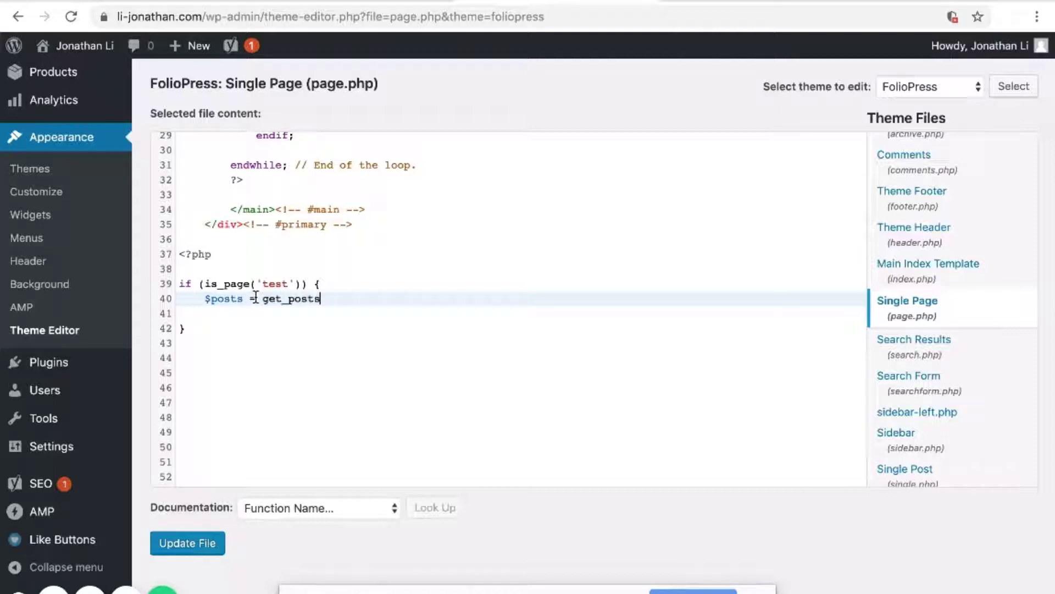
type("();")
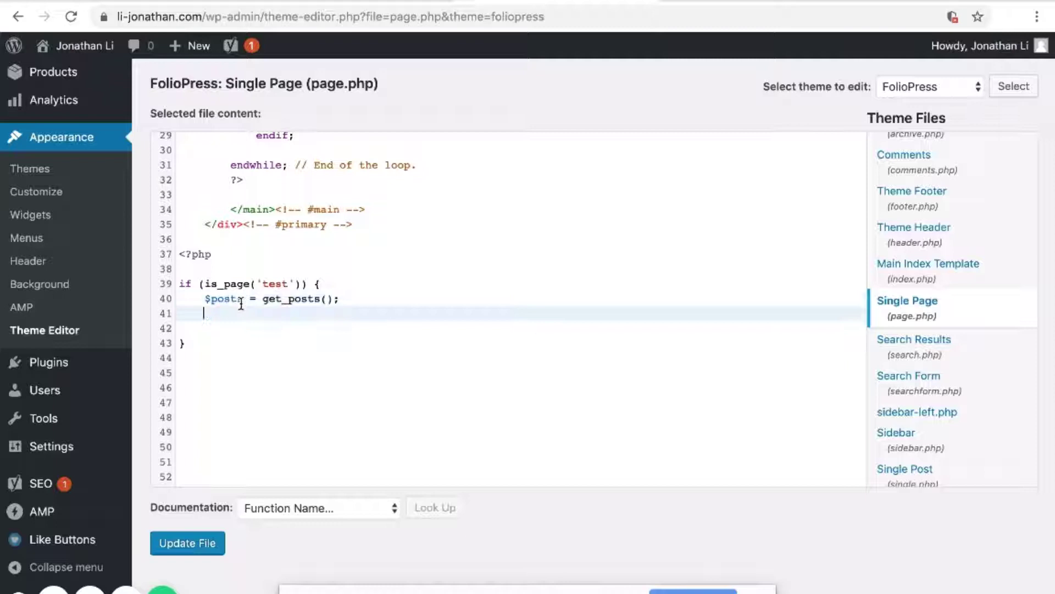
type("print_r()")
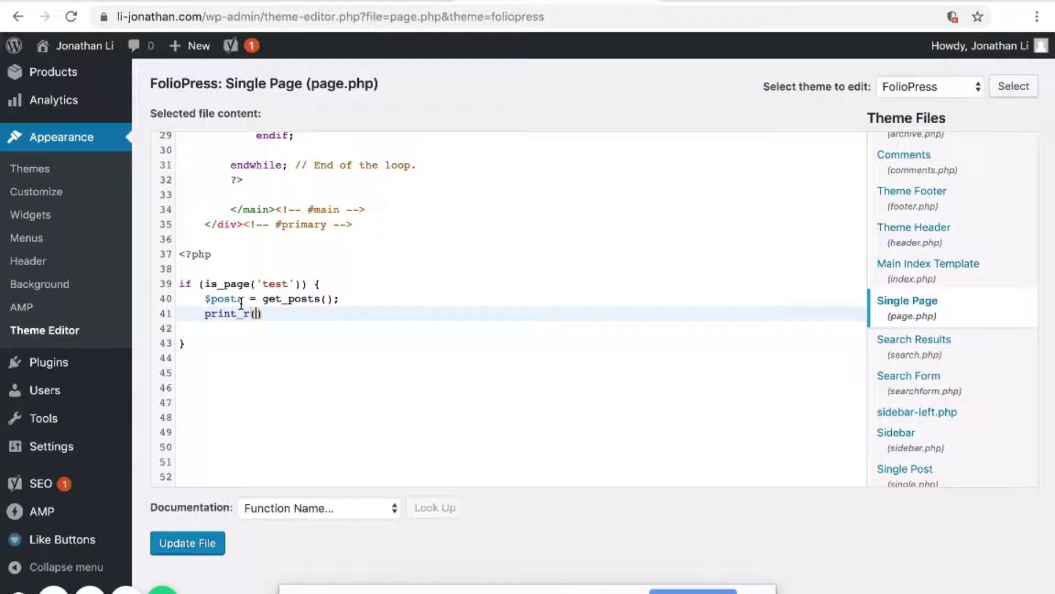
type("$posts);")
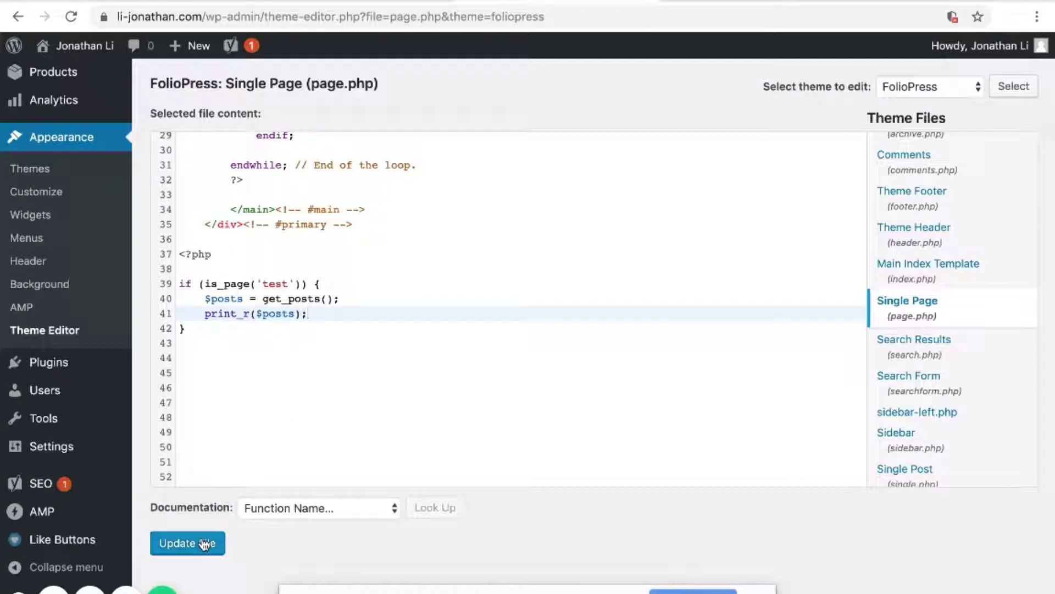
Save page.php with Update File and head to the live site's address
left_click(187, 543)
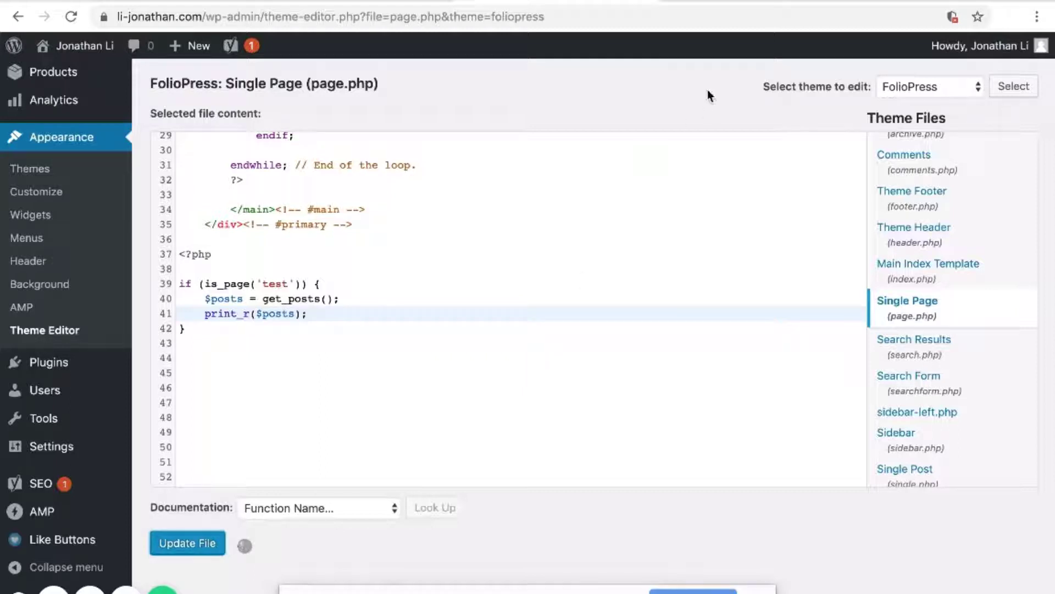
left_click(186, 542)
type("li")
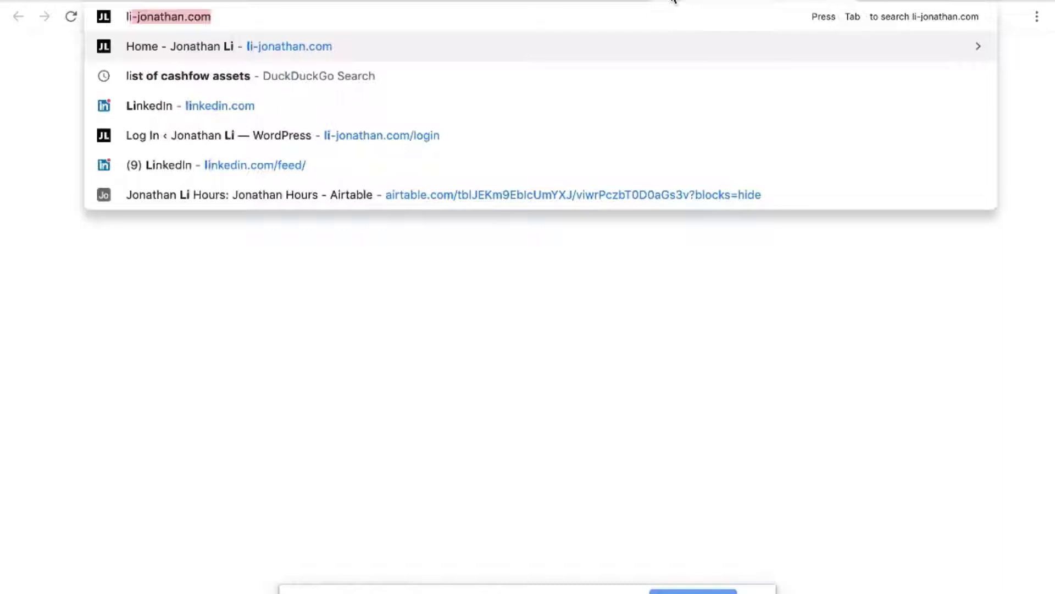
Load the live /test/ page and view the raw posts array printed above its content
type("/test/")
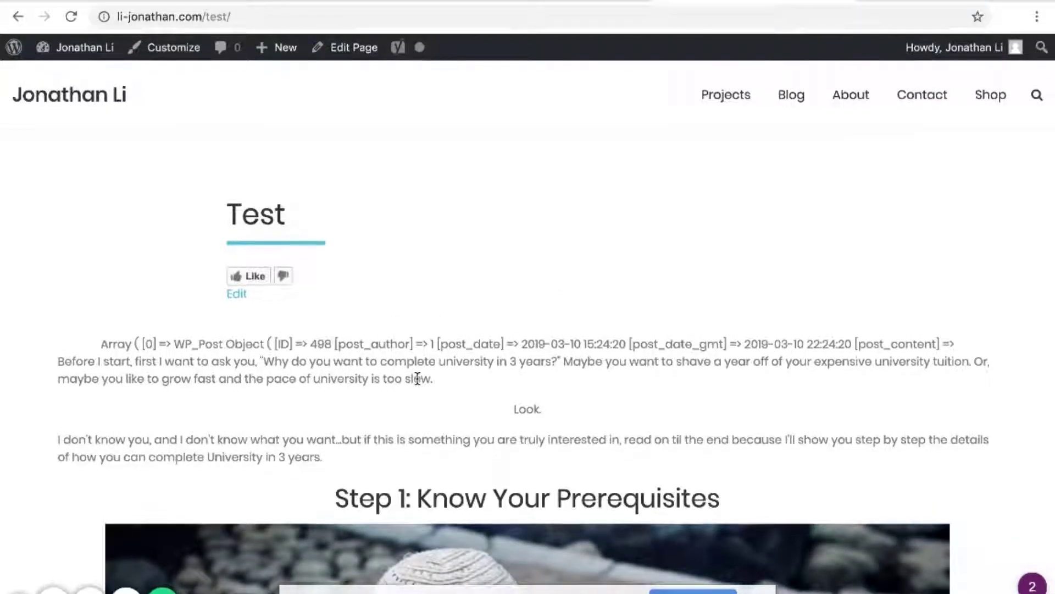
scroll("down", 3)
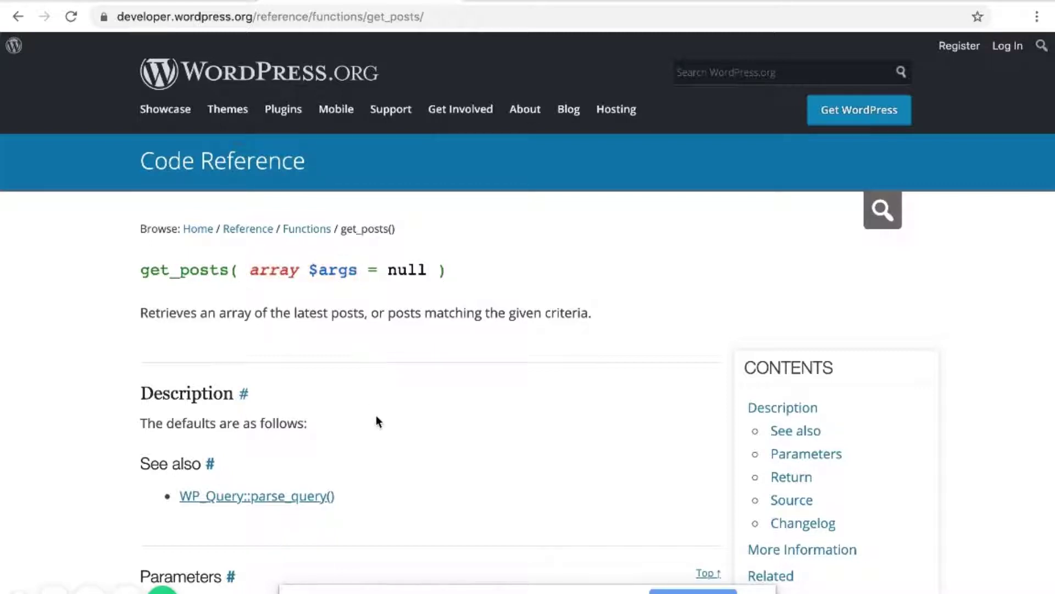
Read through the get_posts() reference Parameters and Source down to User Contributed Notes
scroll("down", 3)
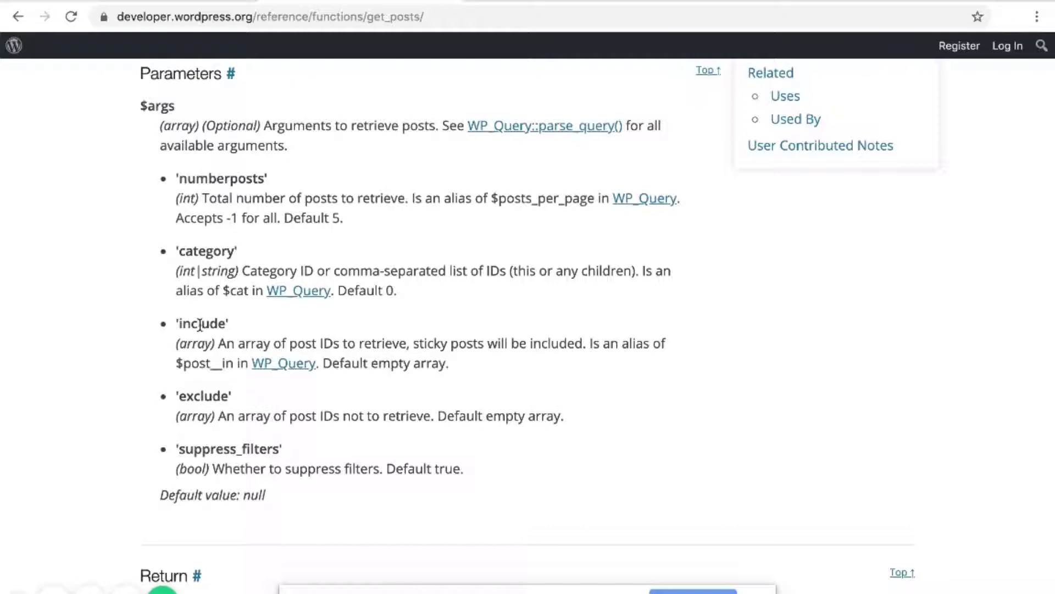
scroll("down", 3)
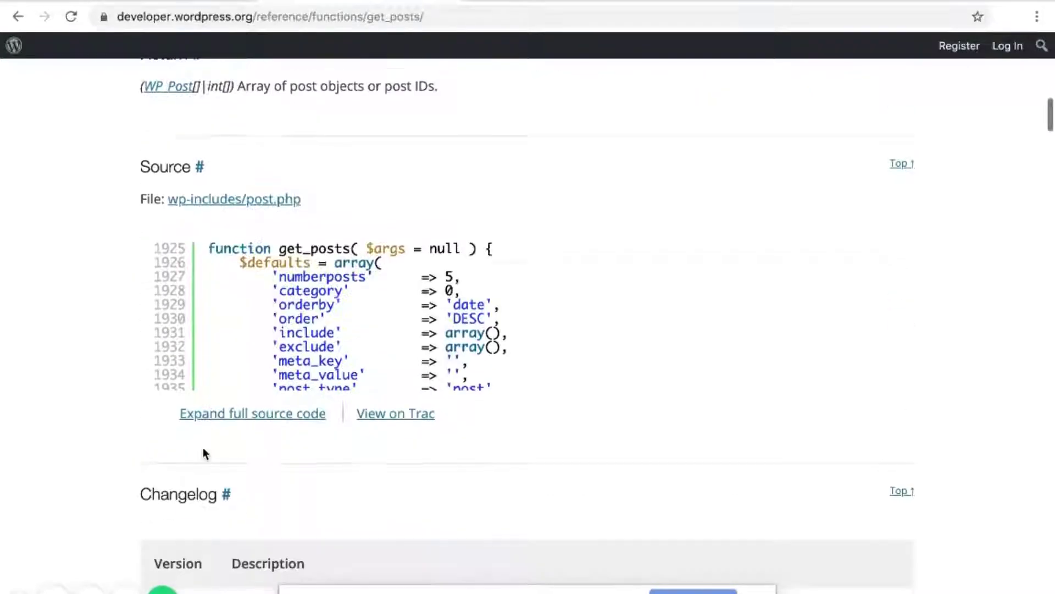
scroll("down", 3)
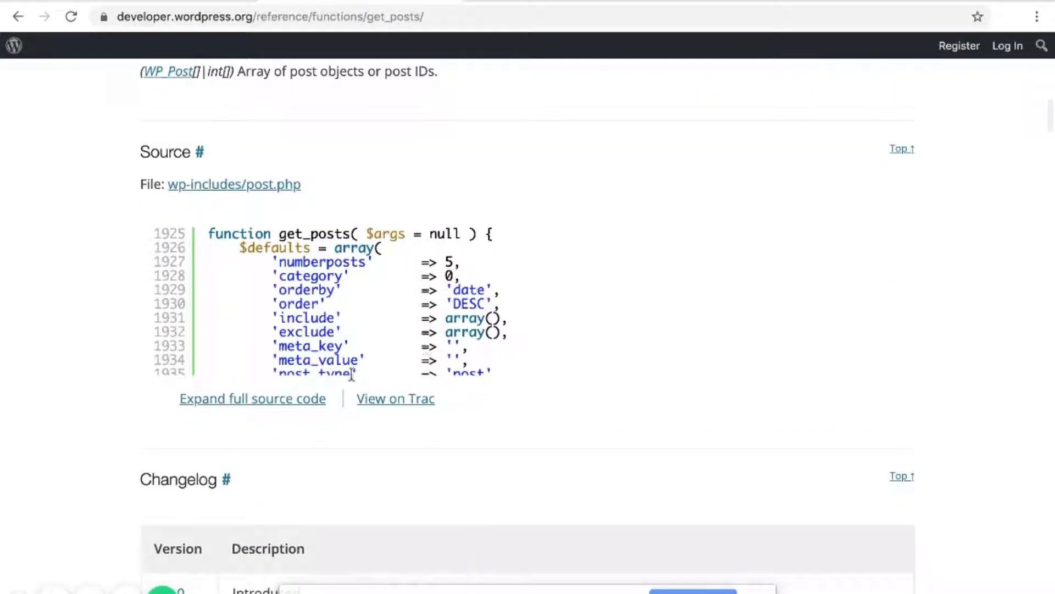
scroll("down", 3)
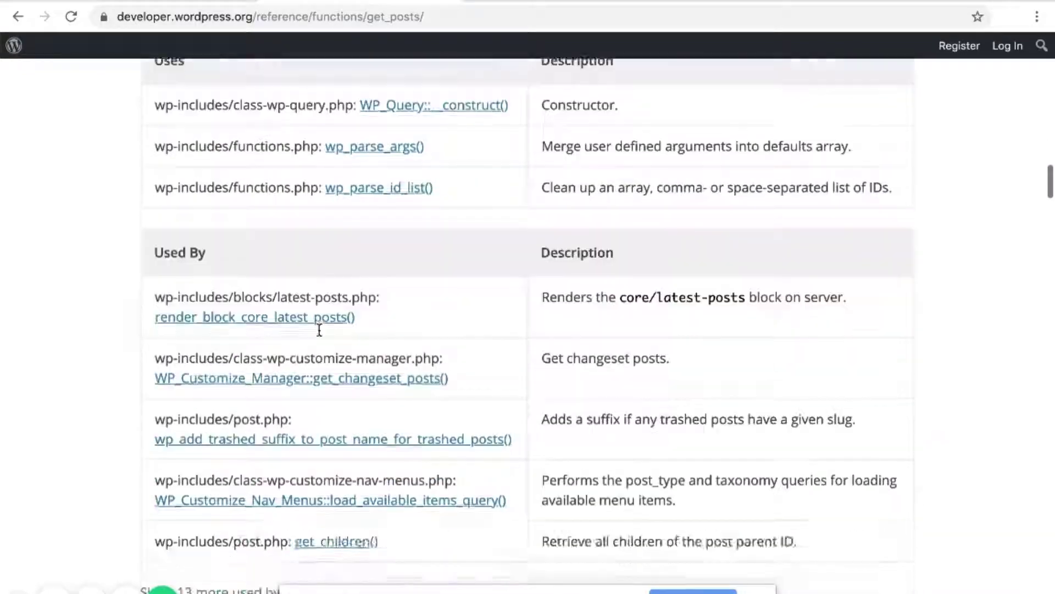
scroll("down", 3)
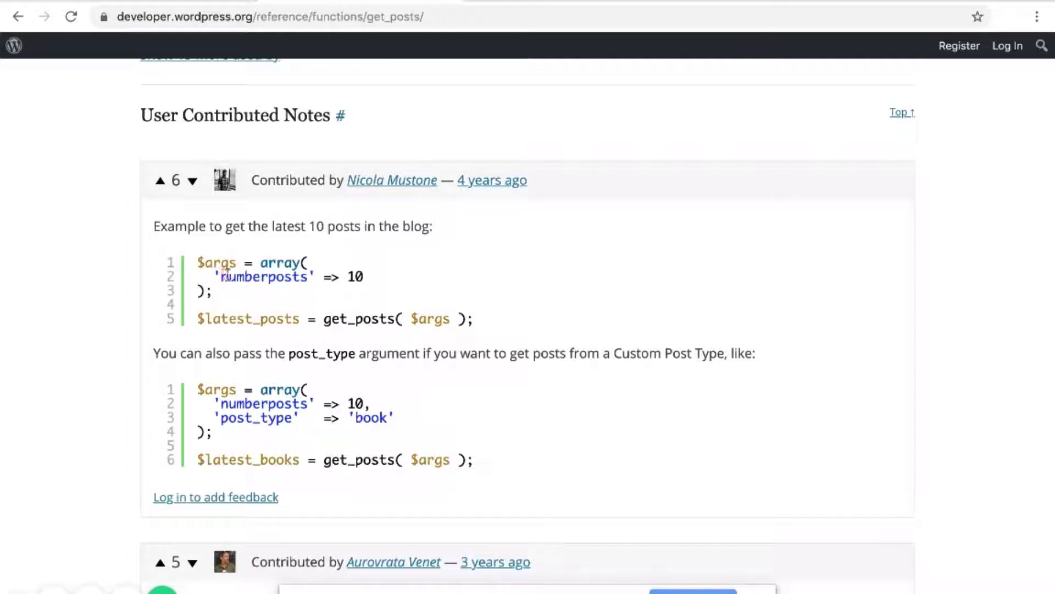
Select the example $args array definition with numberposts in the user notes
double_click(215, 263)
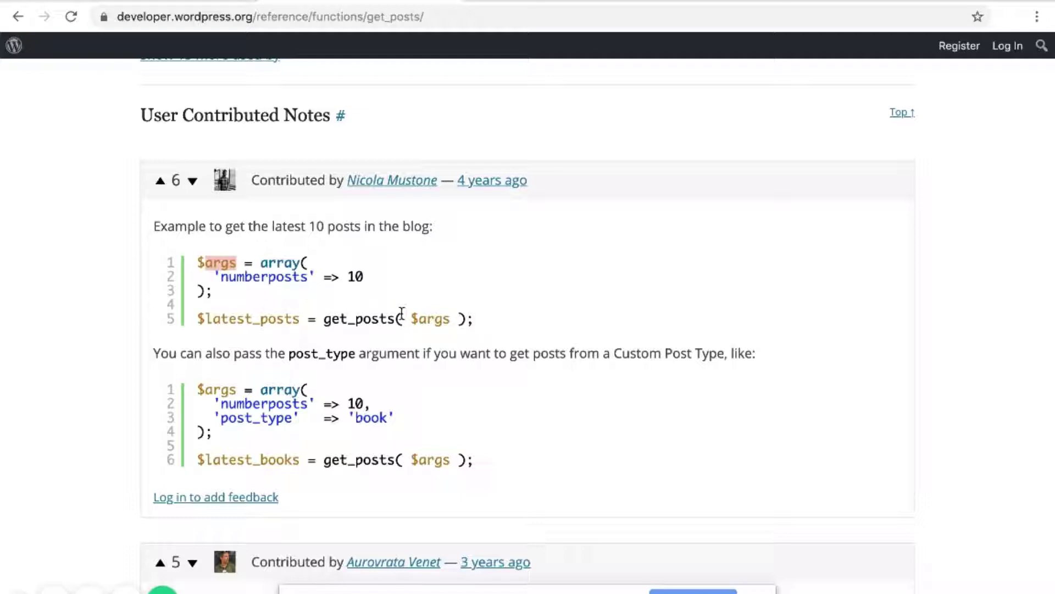
double_click(360, 319)
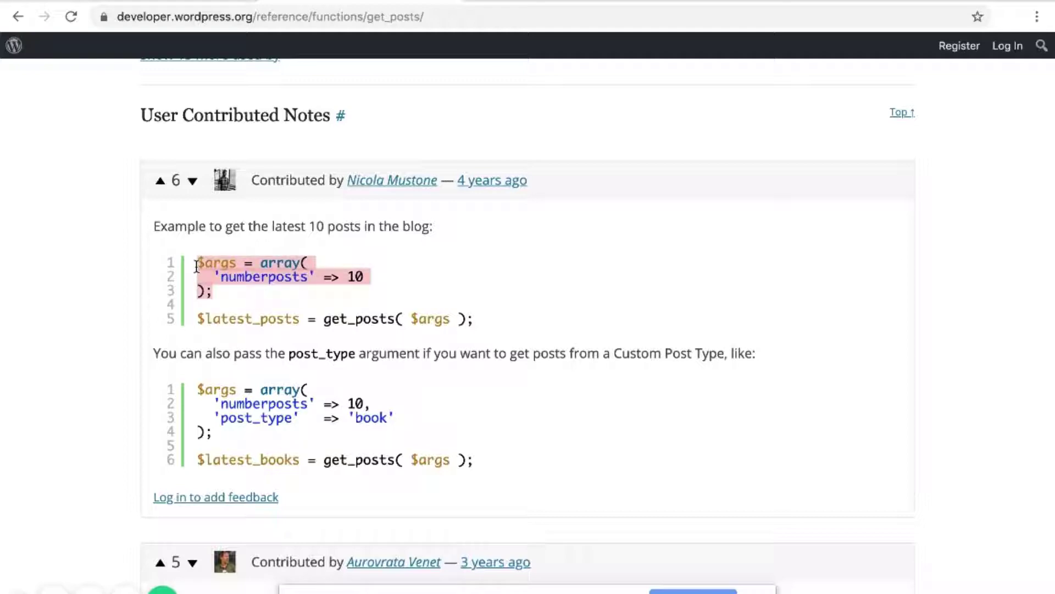
left_click(310, 270)
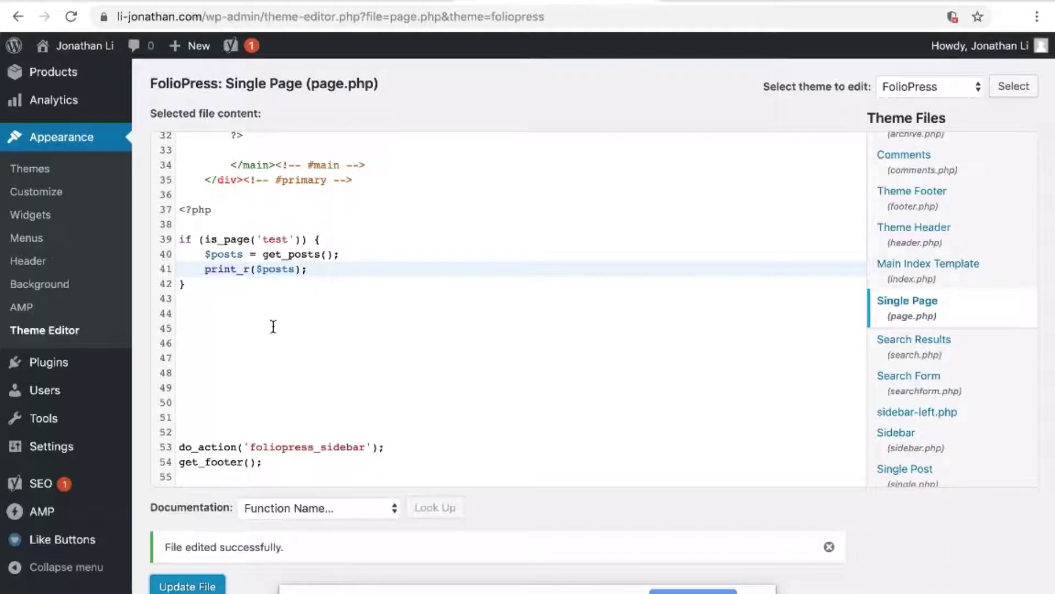
Add $args = array('numberposts' => 1); in page.php and pass $args into get_posts()
left_click(322, 238)
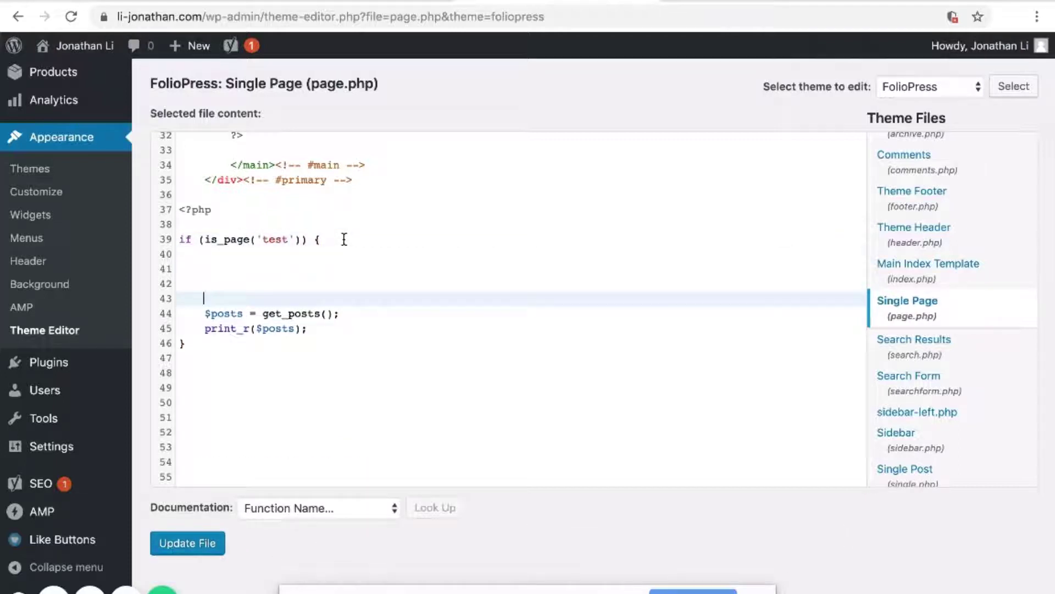
type("$args = array(")
type("'numberposts' => 1")
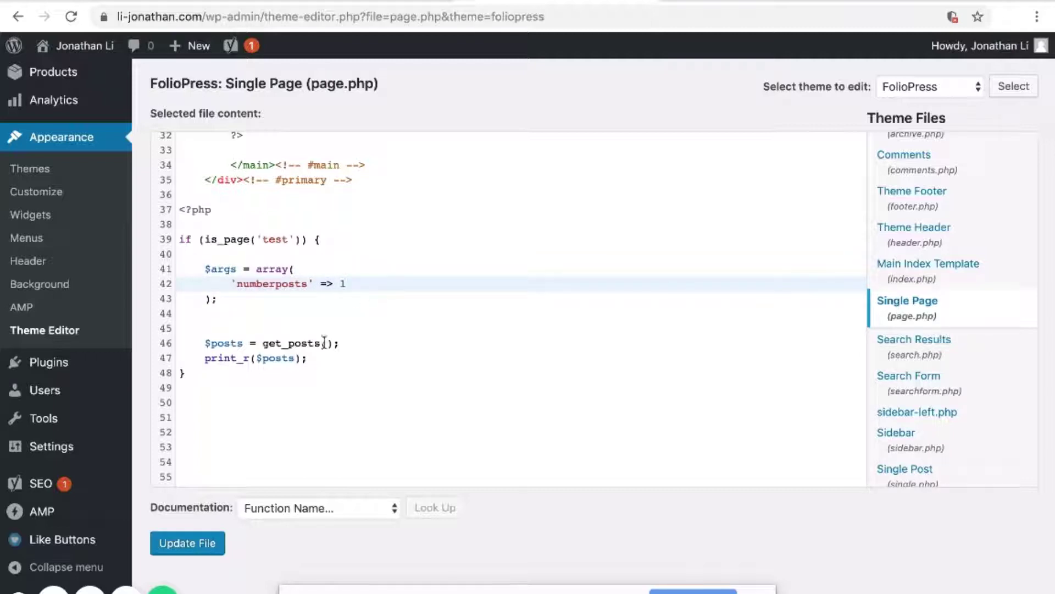
left_click(206, 329)
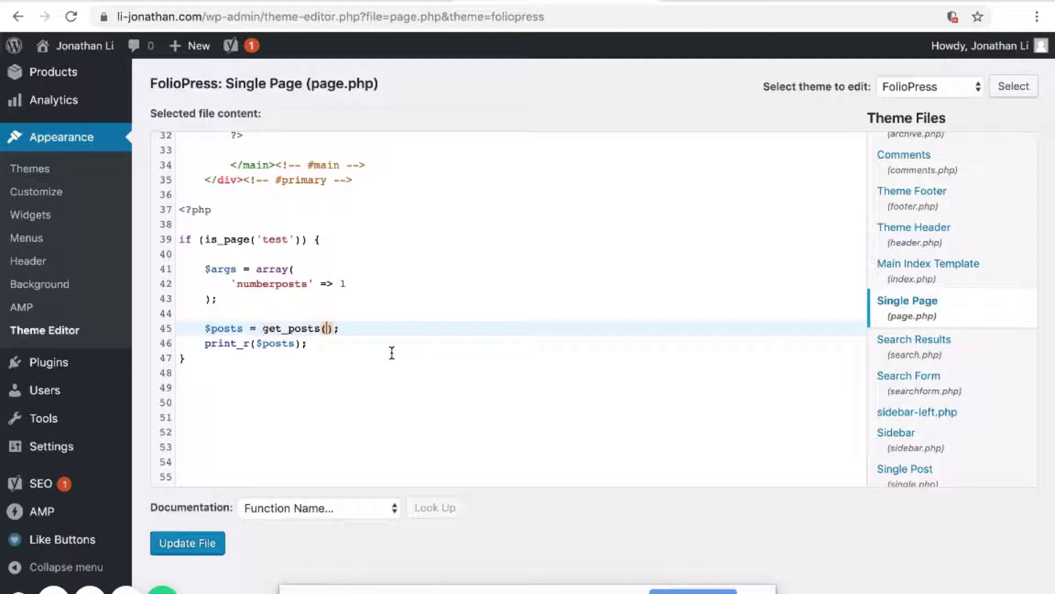
type("$args")
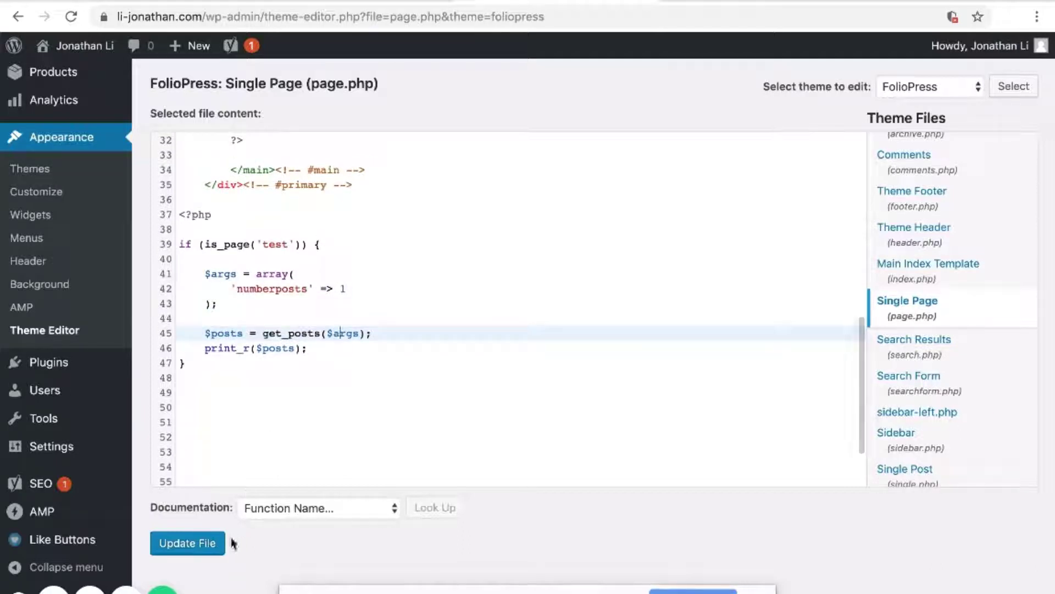
Save page.php with Update File and switch to the live Test page
left_click(187, 543)
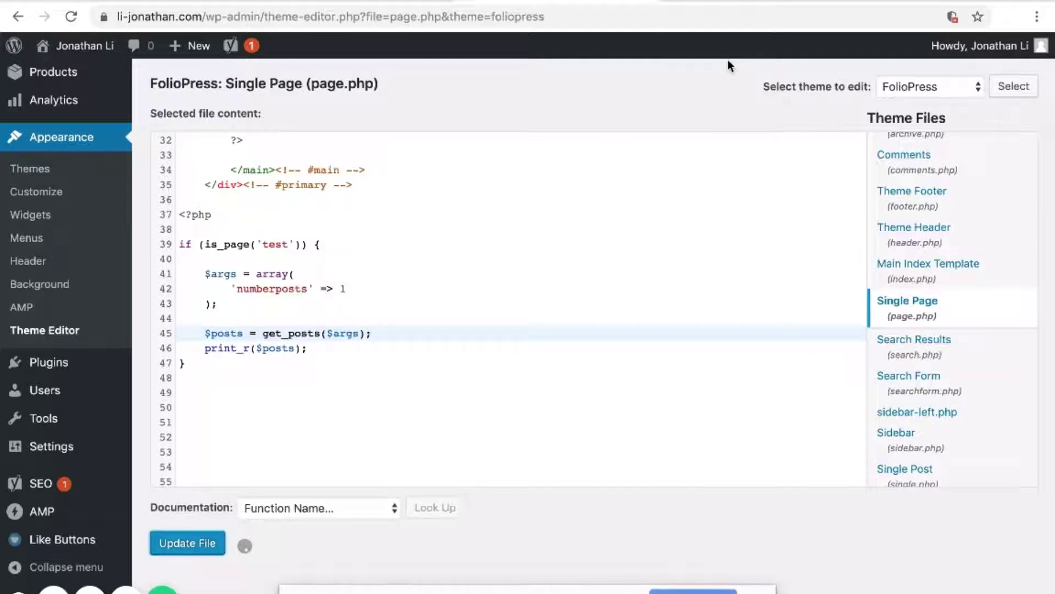
left_click(187, 543)
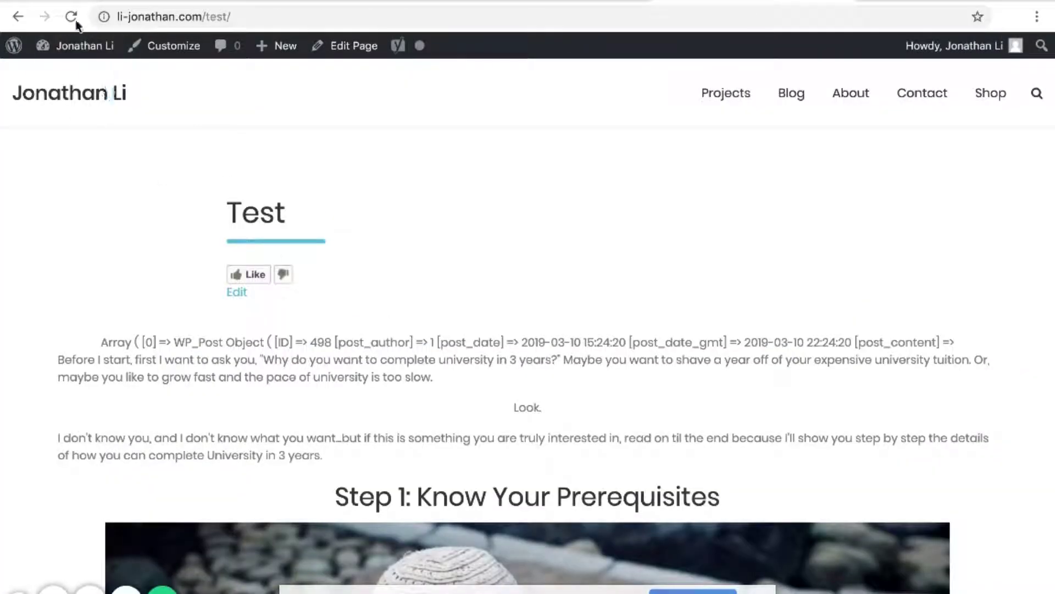
Reload the Test page and confirm only one post's array is printed, with post_title appearing once
left_click(72, 16)
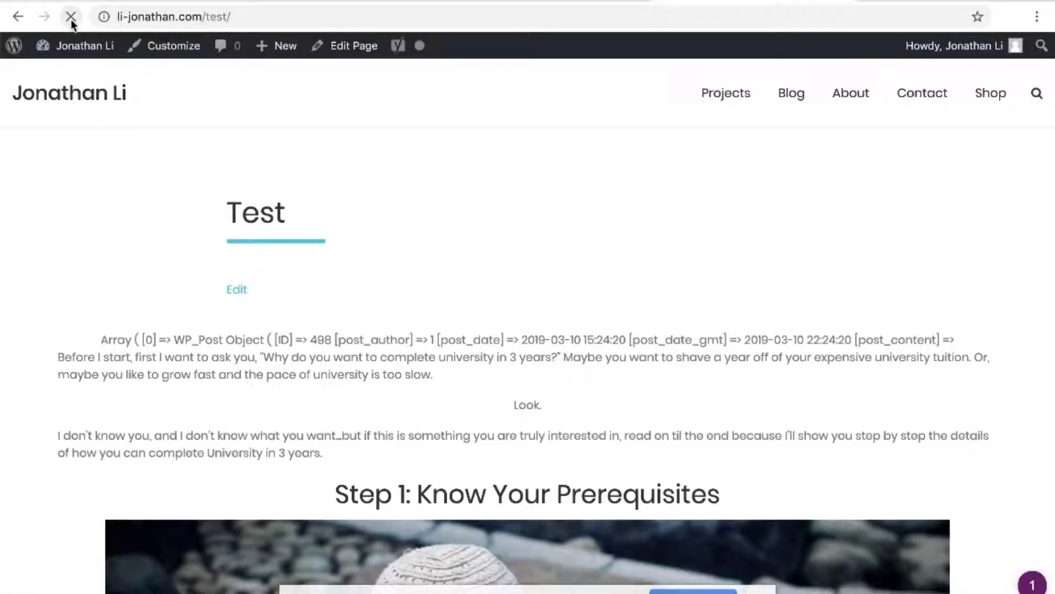
scroll("down", 3)
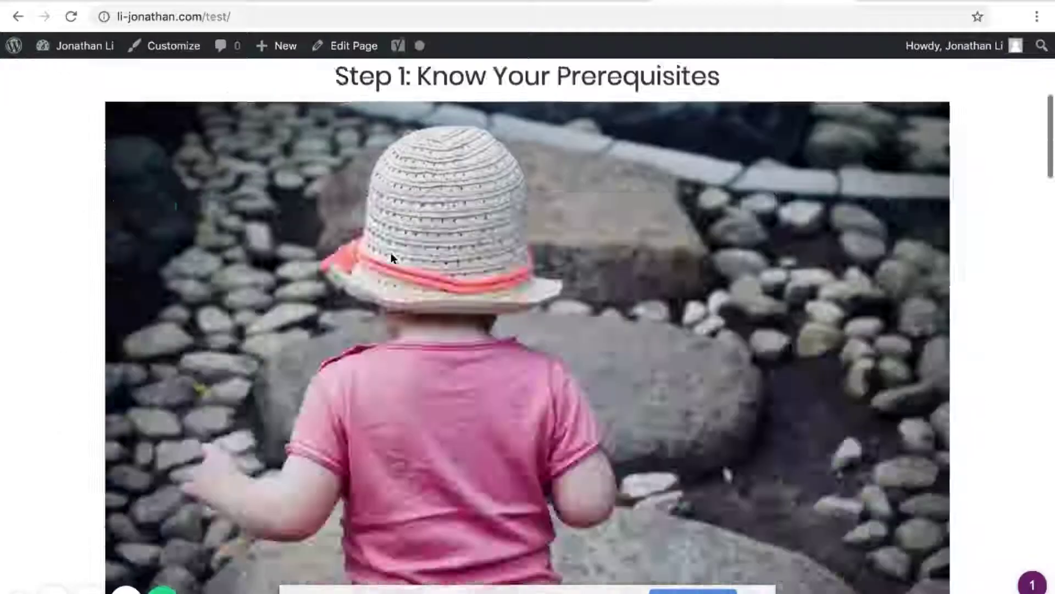
scroll("down", 3)
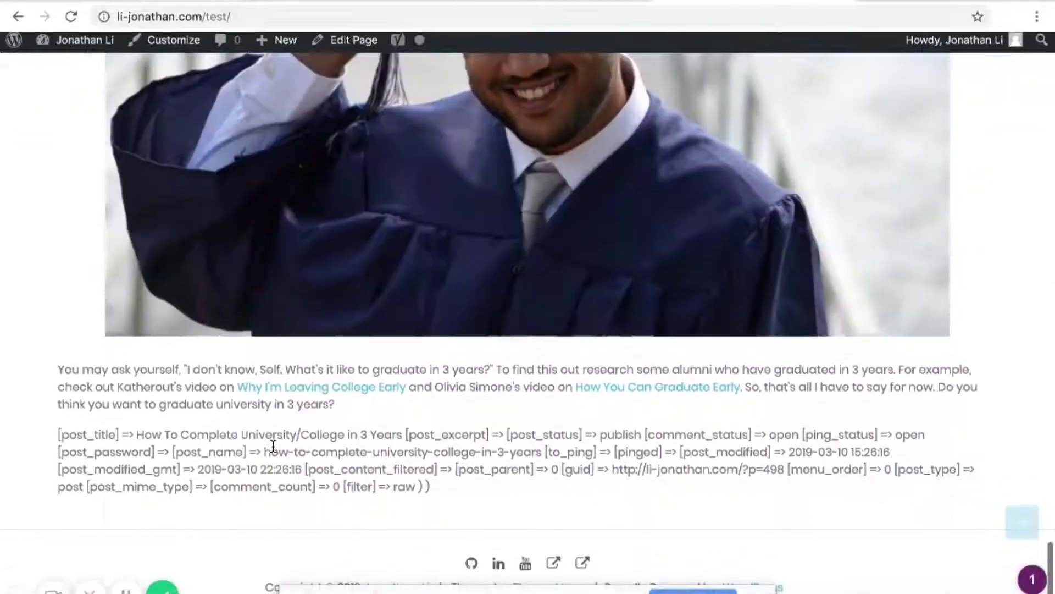
double_click(86, 440)
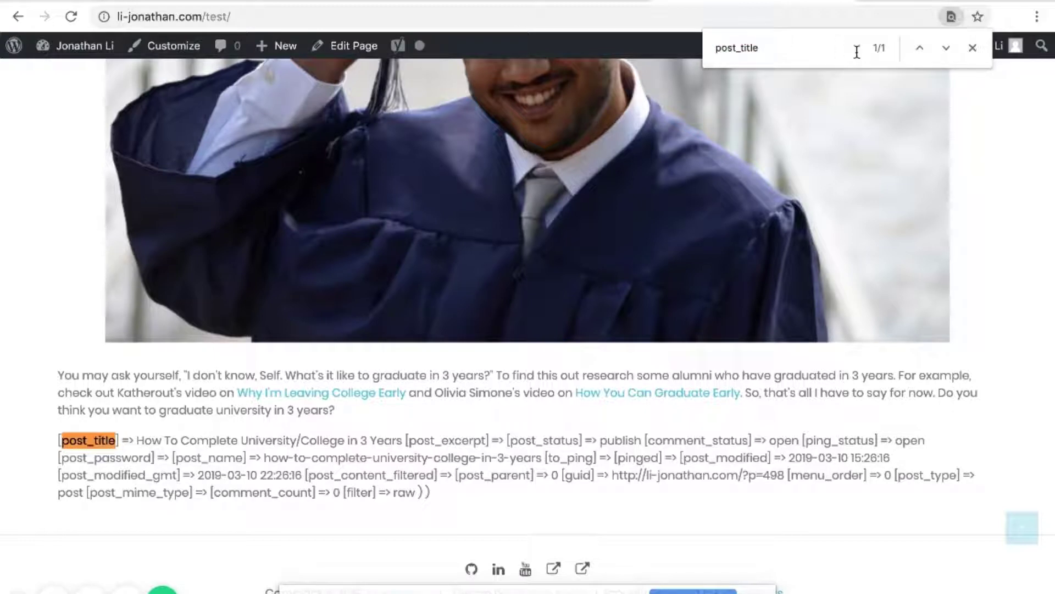
mouse_move(875, 49)
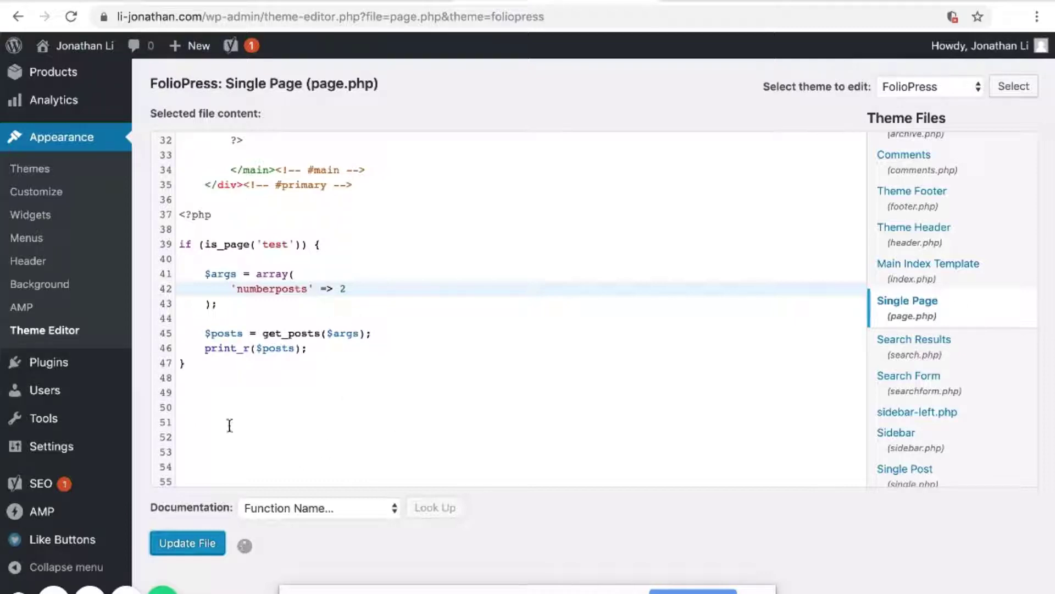
With numberposts set to 2, reload the Test page and search post_title to find two matches
left_click(187, 542)
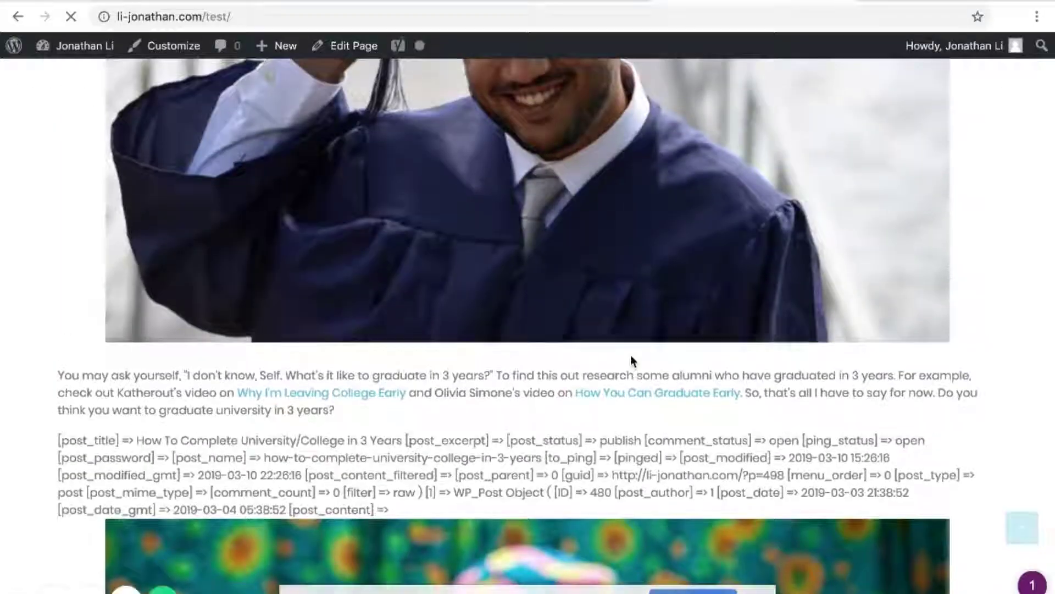
type("post_title")
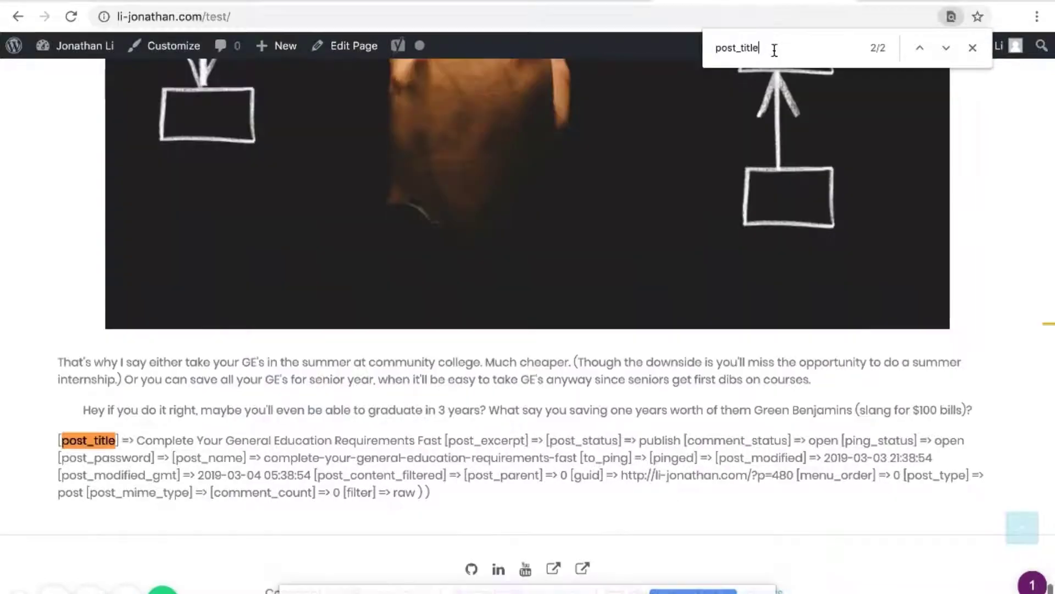
scroll("down", 3)
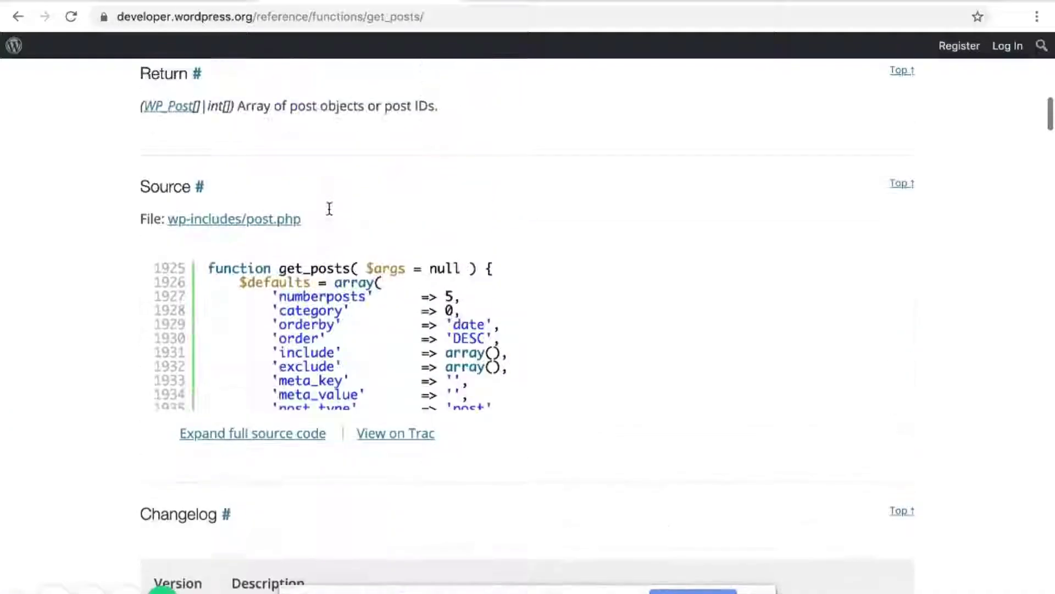
Scroll the get_posts() reference up to Parameters and select the 'category' argument name
scroll("up", 3)
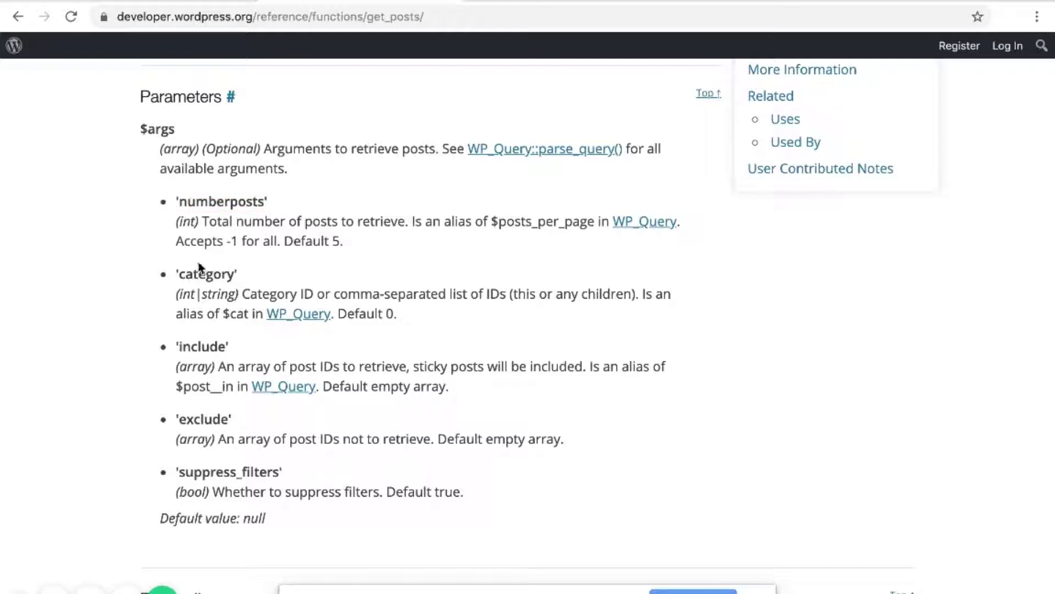
double_click(205, 274)
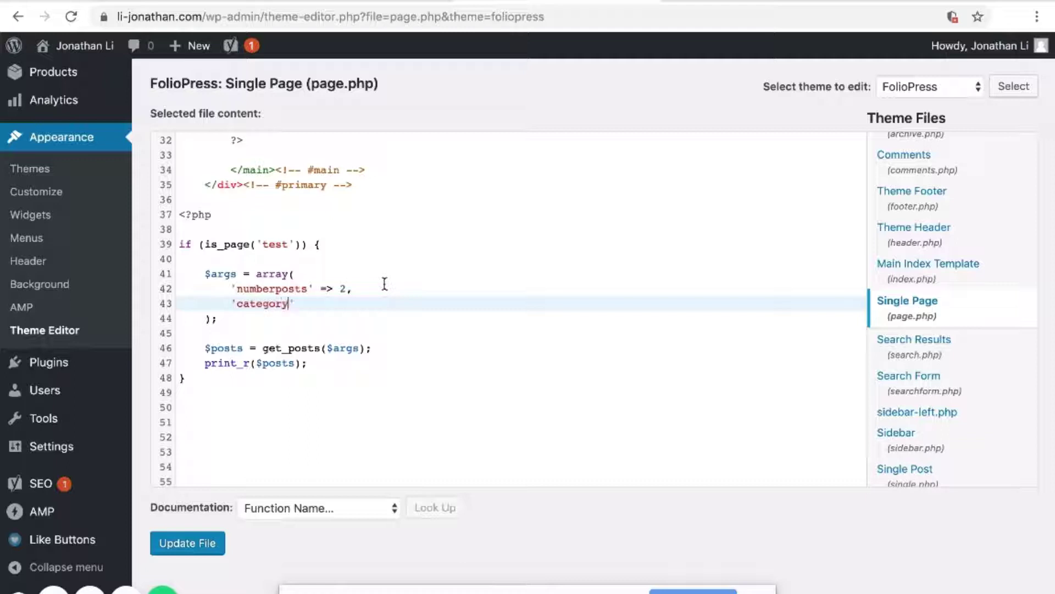
Add 'category' => 'book' to the $args array after numberposts 2 in page.php
type("=.")
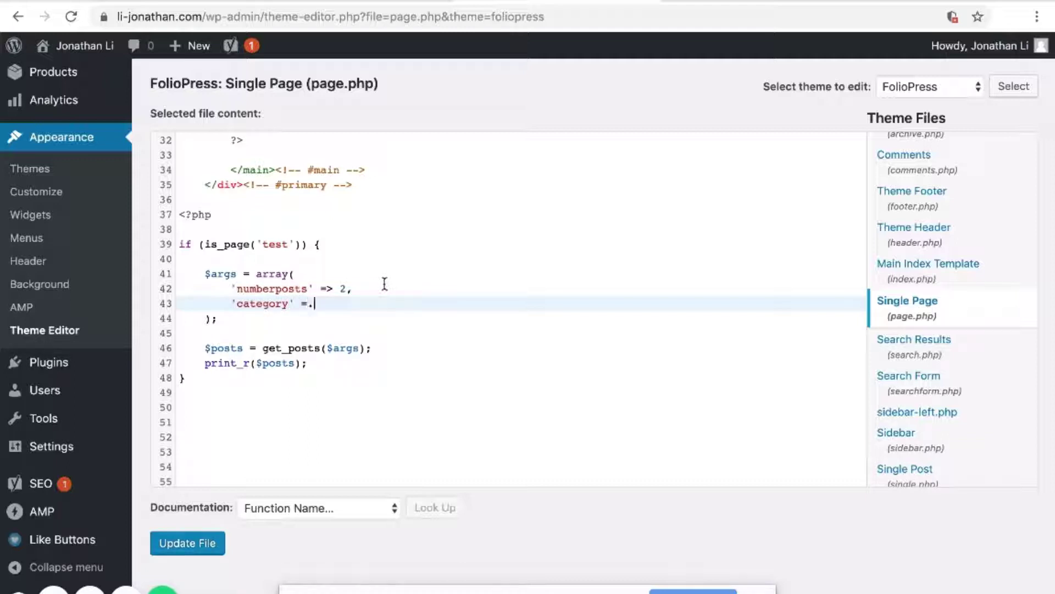
type("> ''")
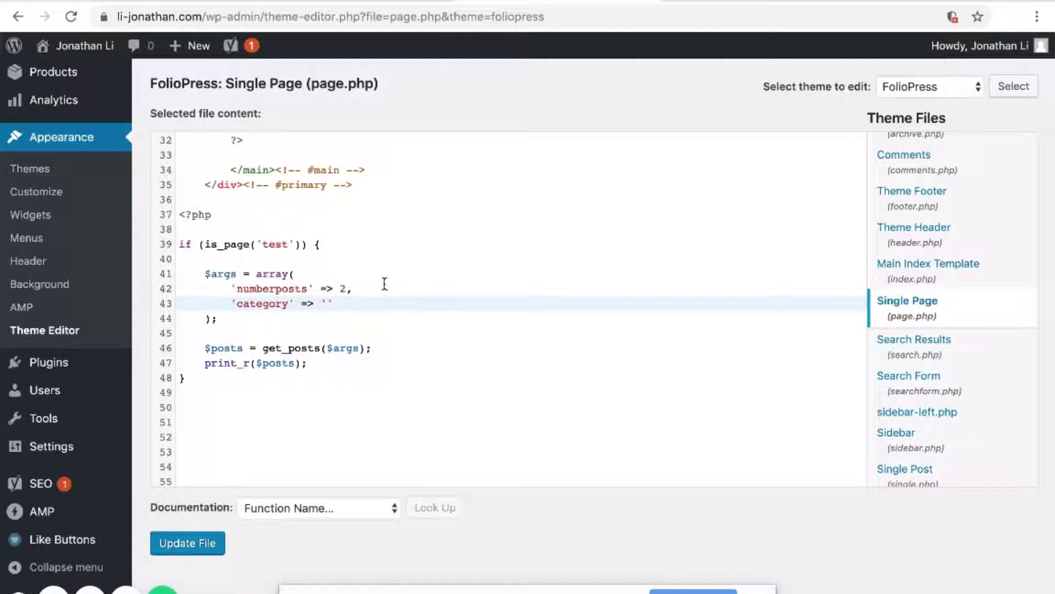
type("book")
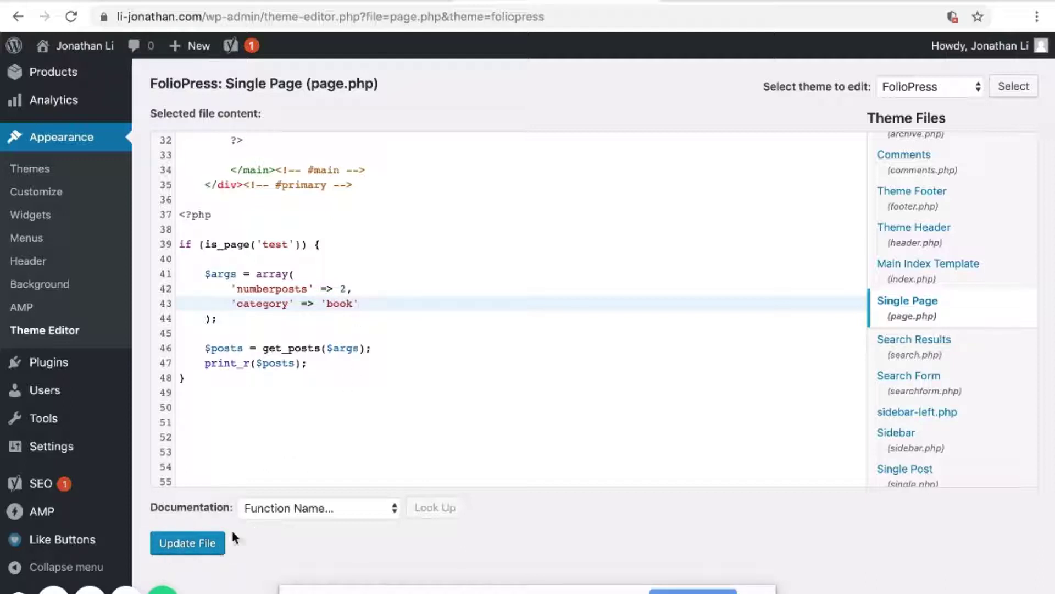
mouse_move(256, 529)
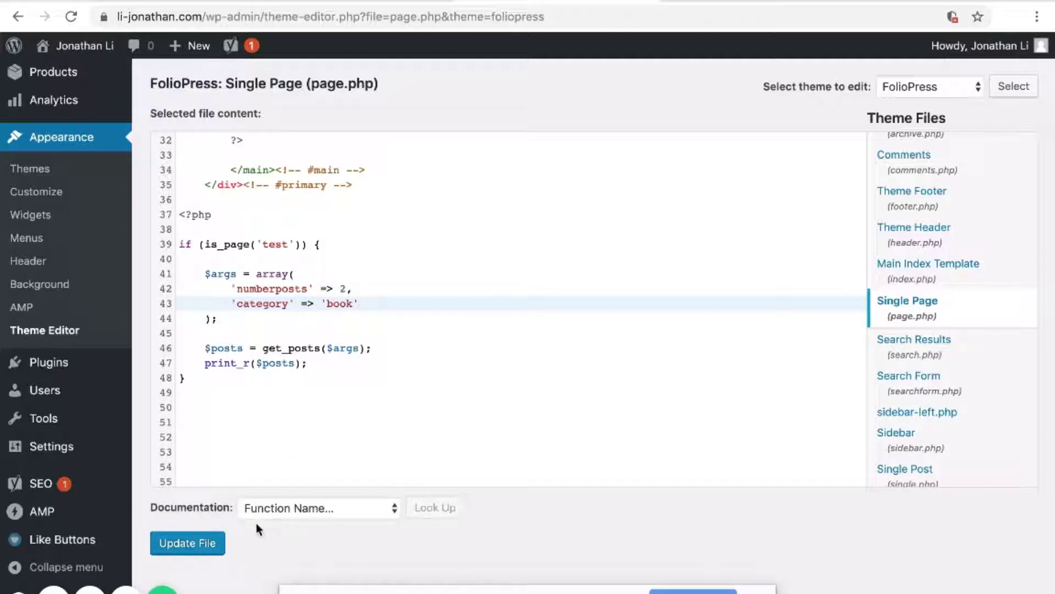